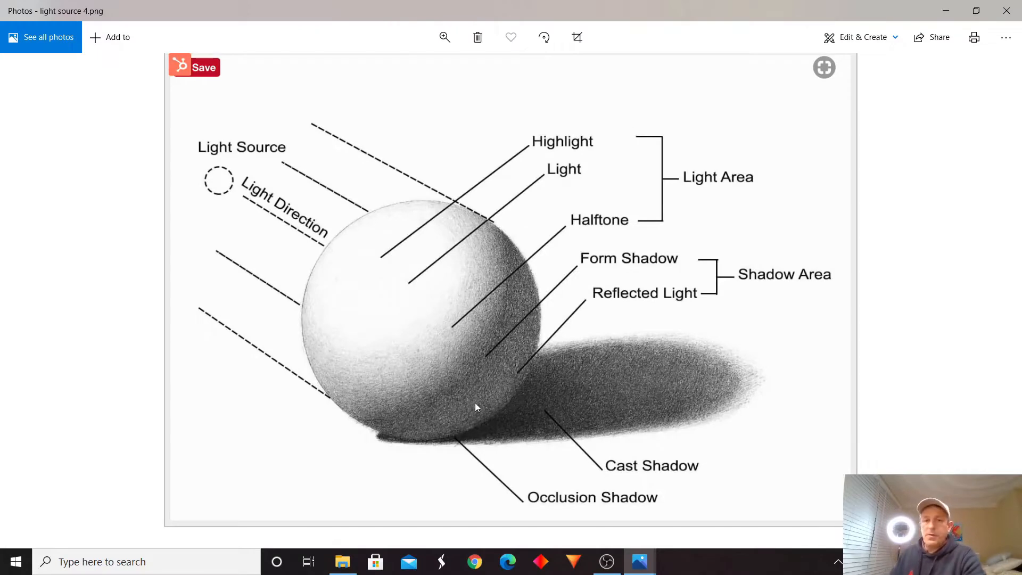
mouse_move(379, 250)
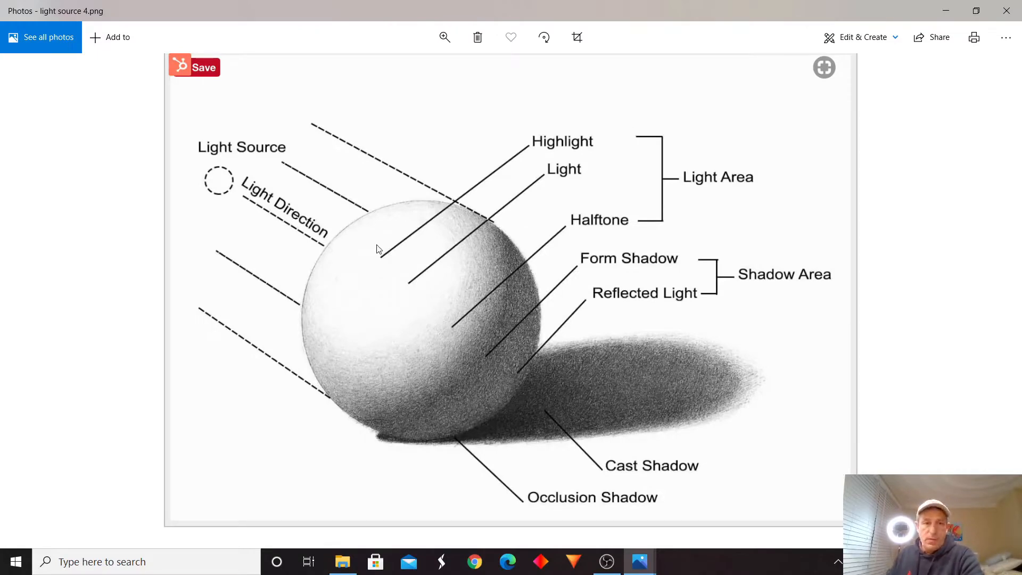
mouse_move(286, 199)
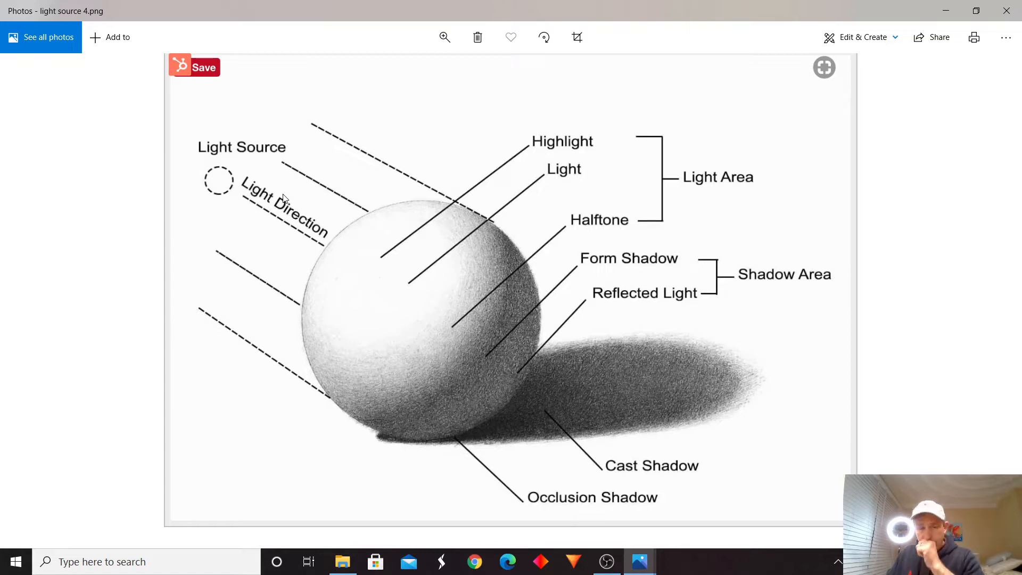
mouse_move(307, 211)
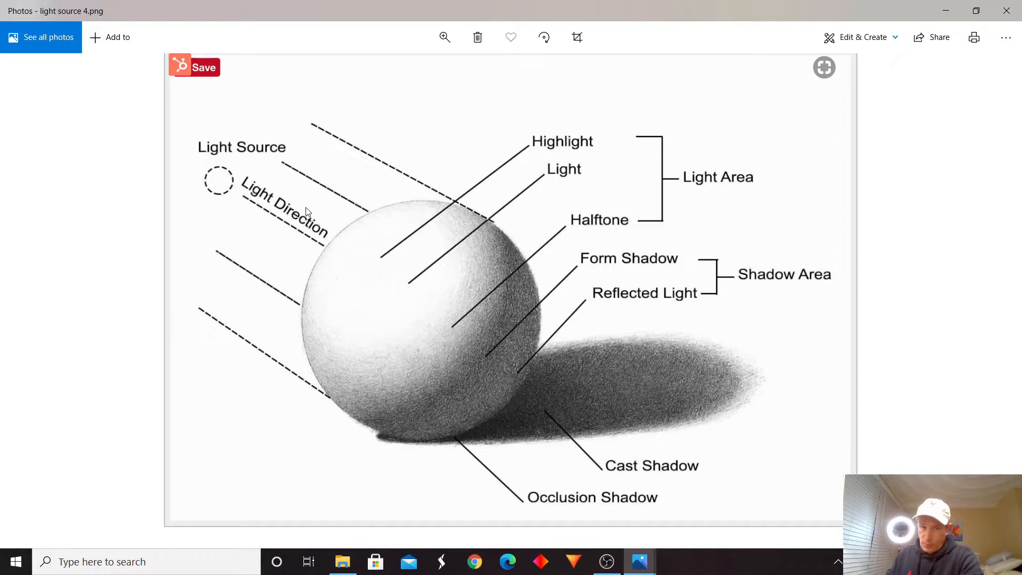
mouse_move(313, 208)
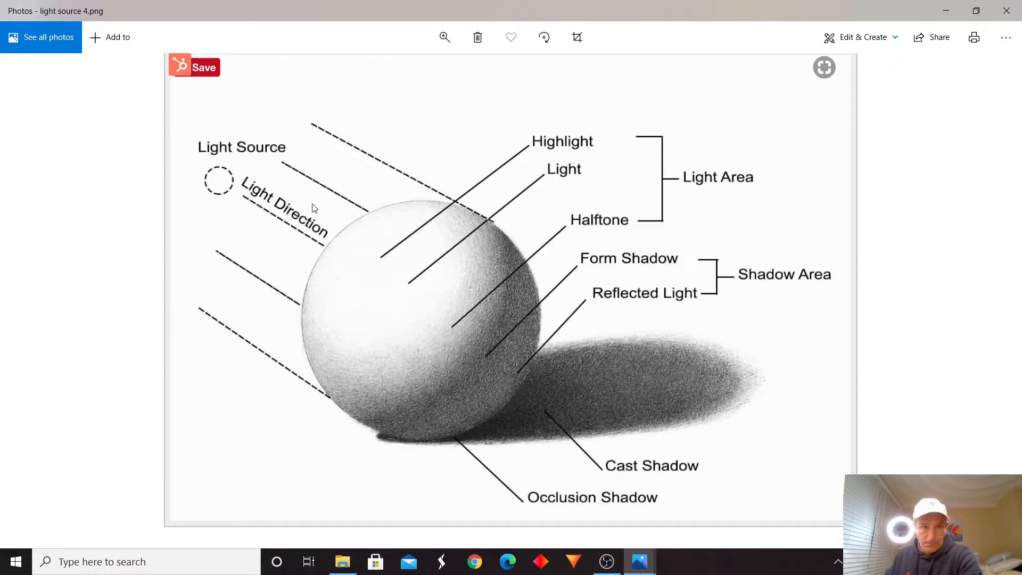
mouse_move(233, 183)
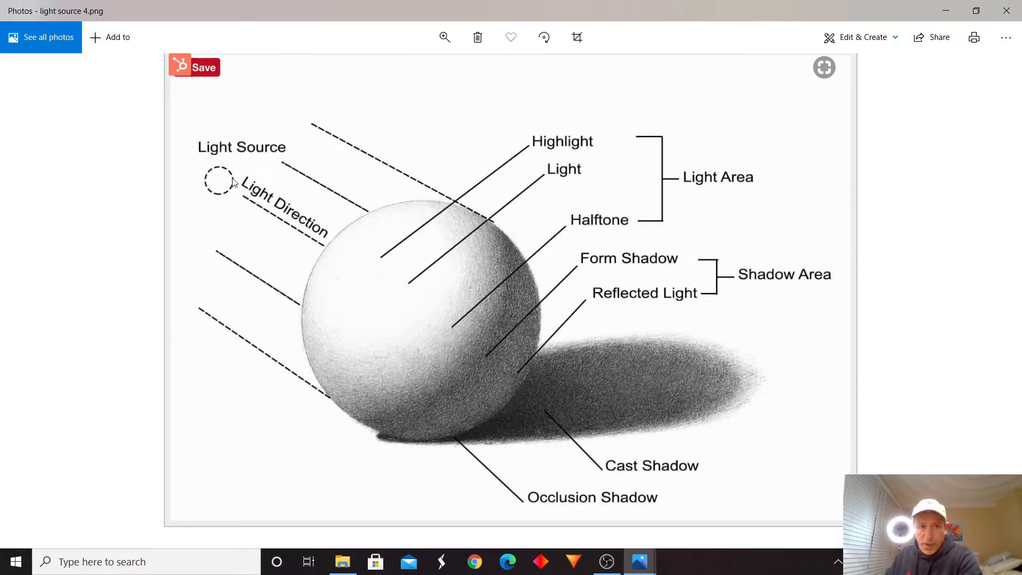
mouse_move(218, 174)
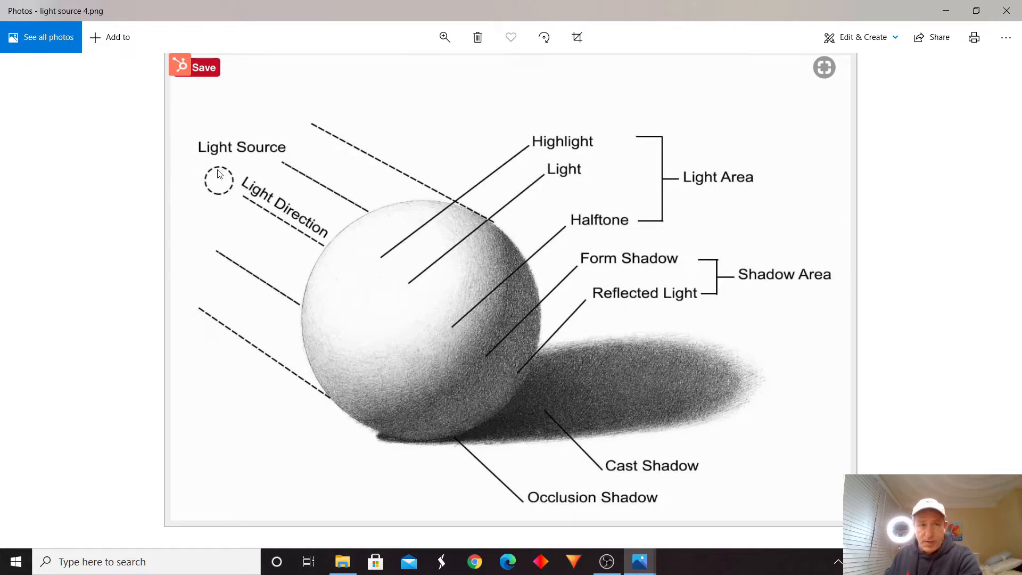
mouse_move(204, 110)
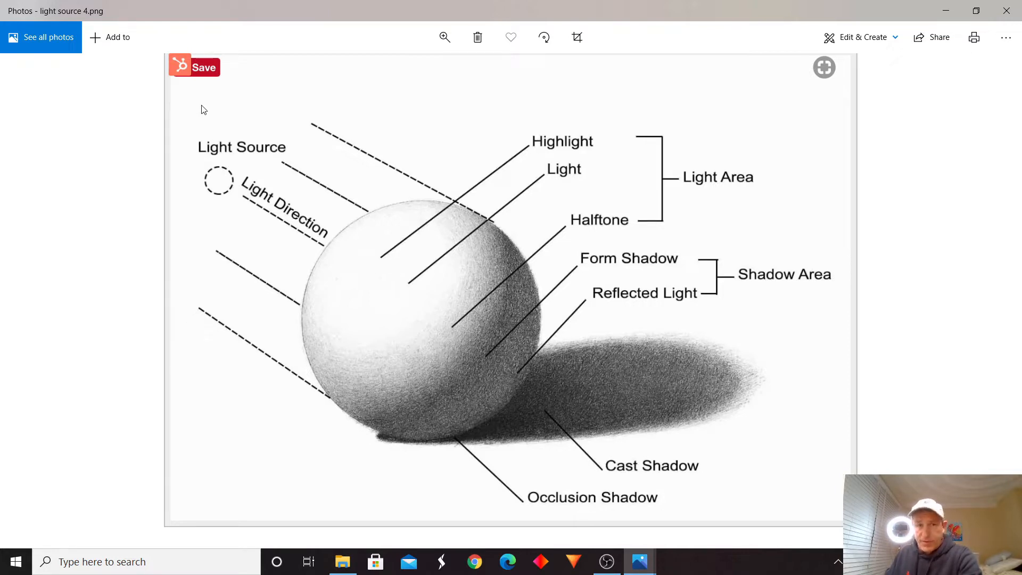
mouse_move(363, 384)
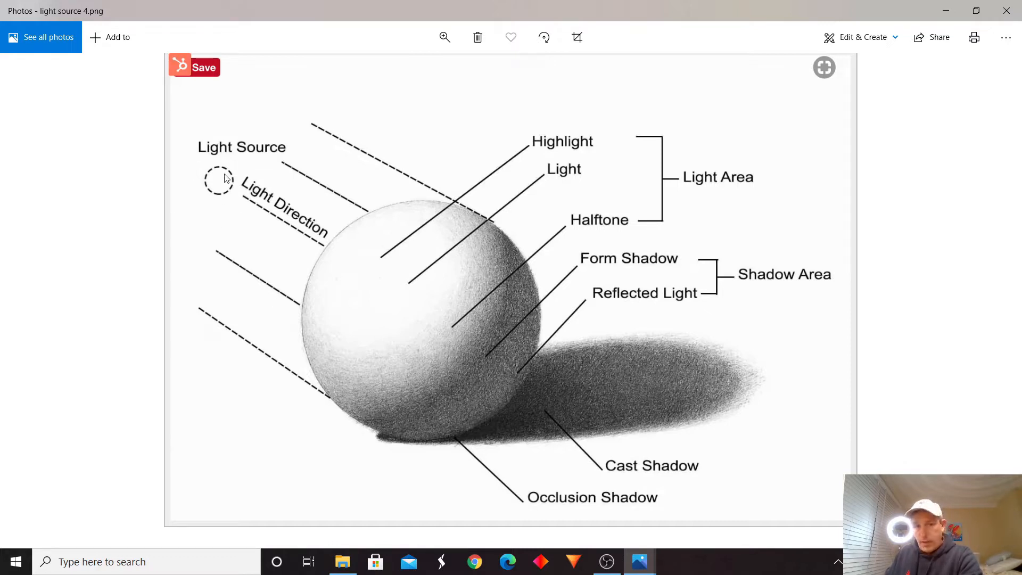
mouse_move(486, 236)
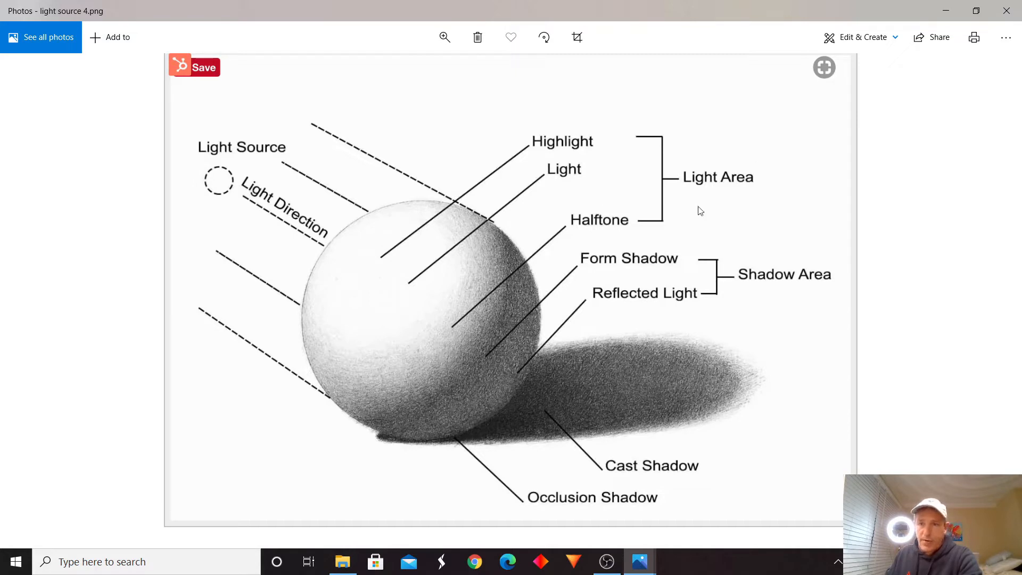
mouse_move(552, 169)
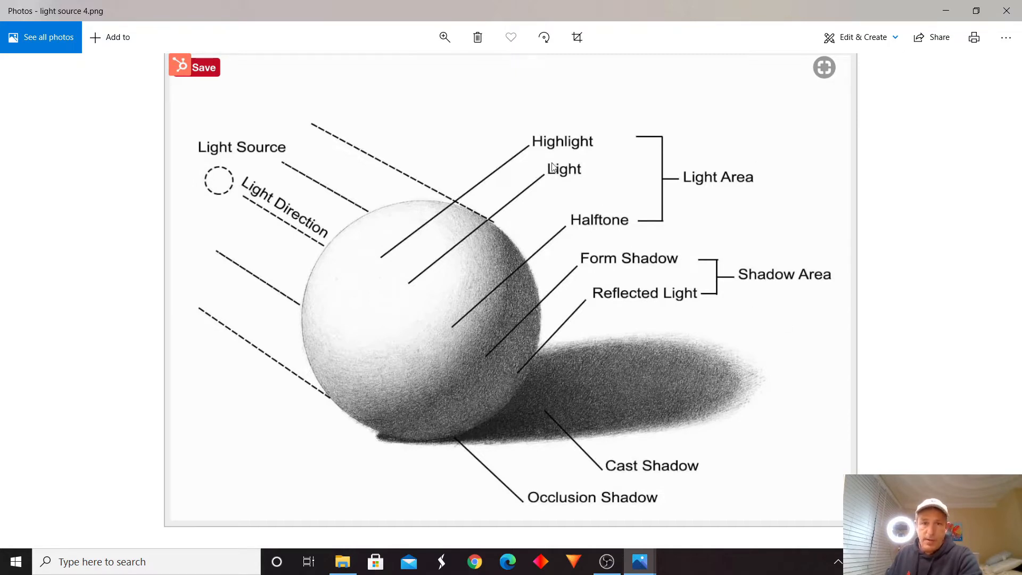
mouse_move(381, 250)
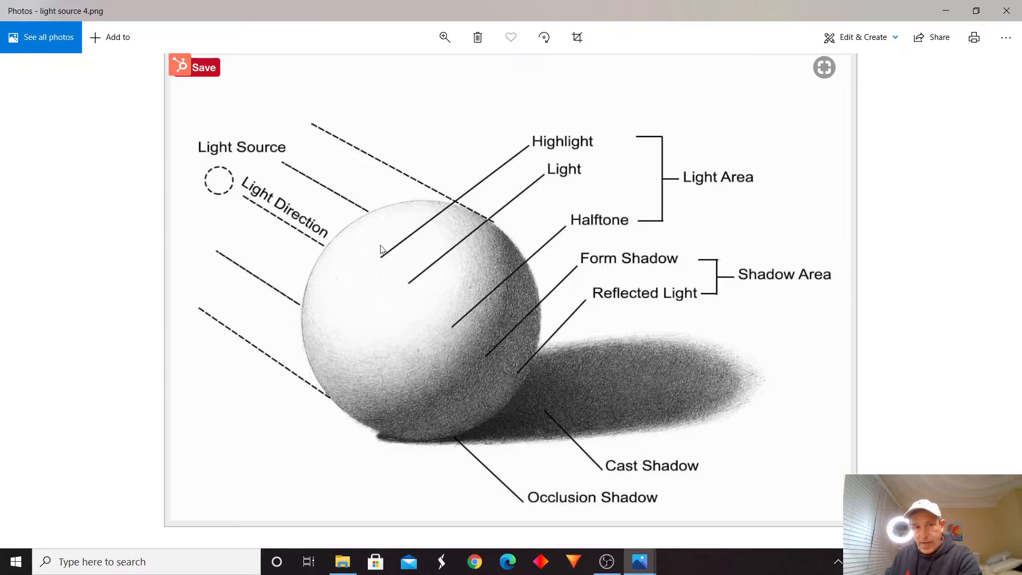
mouse_move(453, 281)
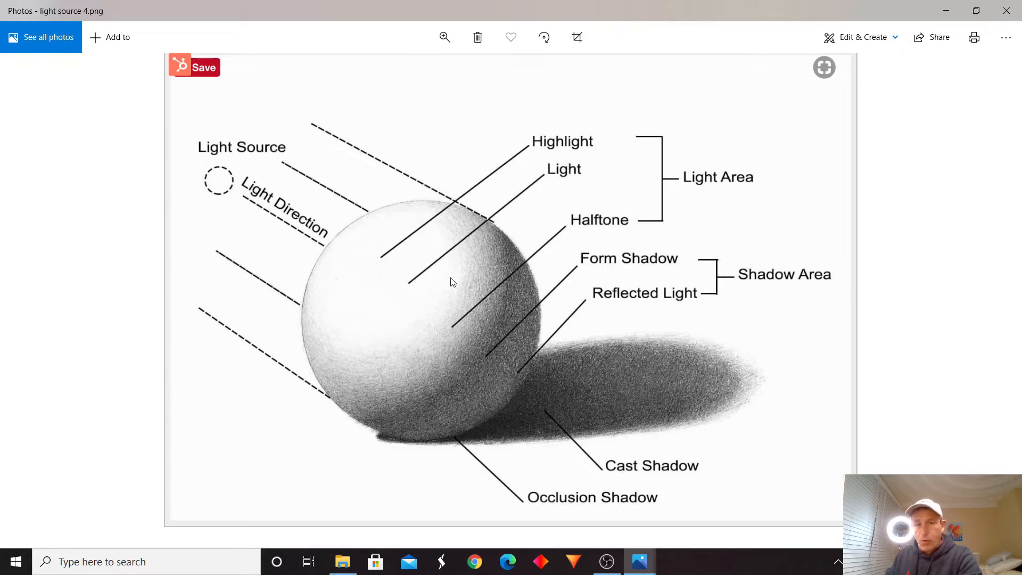
mouse_move(424, 248)
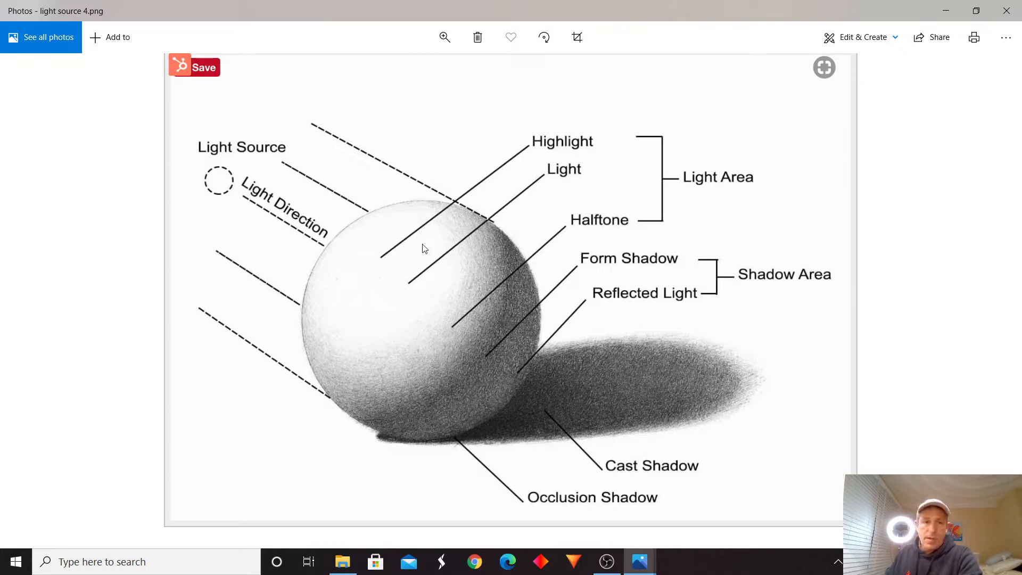
mouse_move(417, 279)
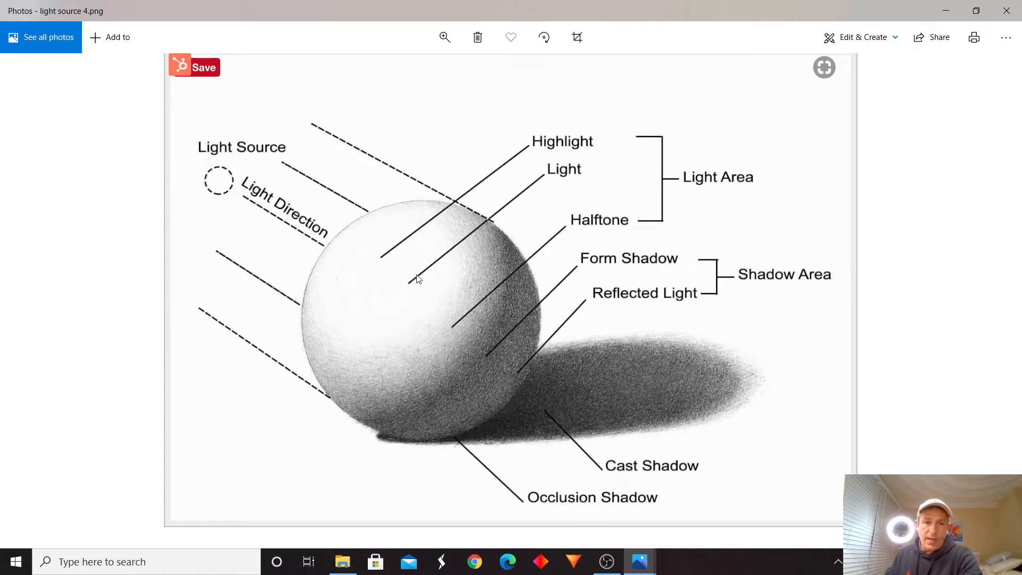
mouse_move(385, 255)
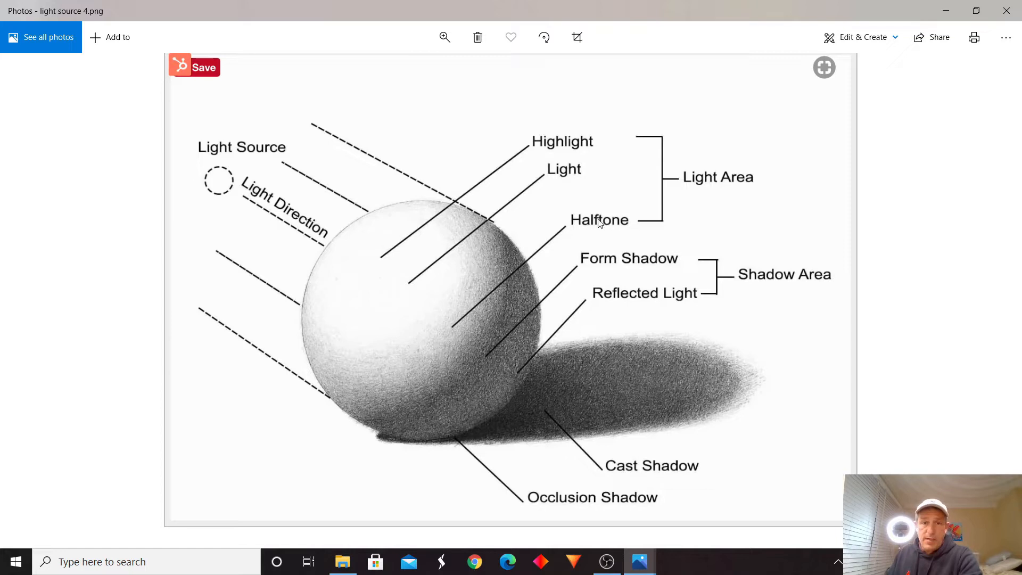
mouse_move(465, 301)
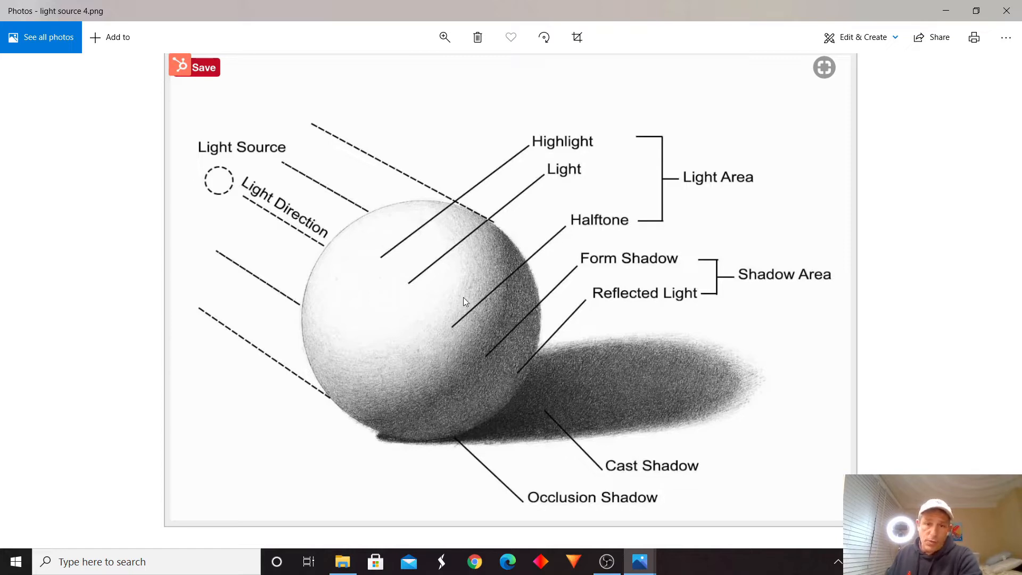
mouse_move(386, 342)
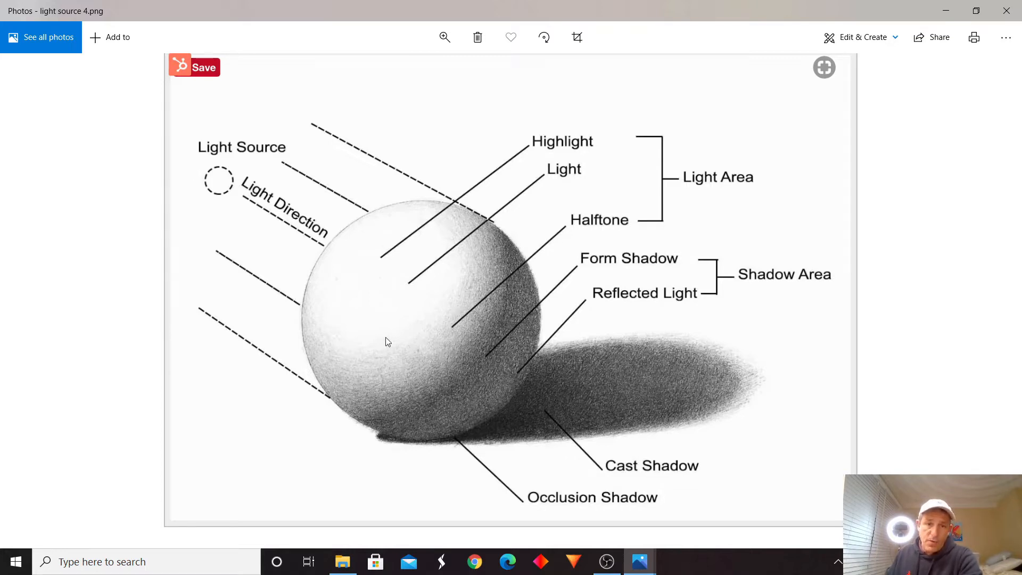
mouse_move(478, 358)
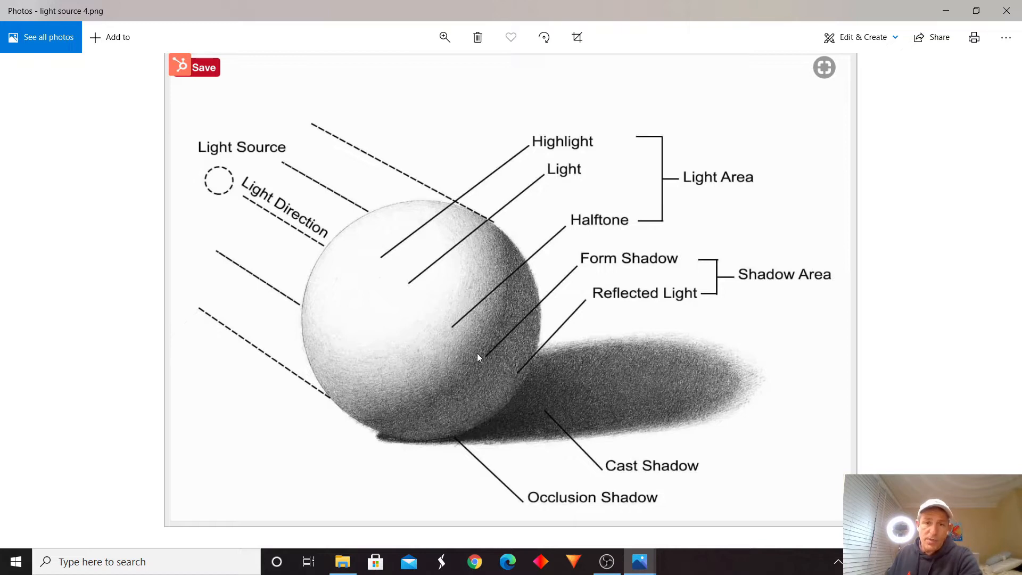
mouse_move(401, 302)
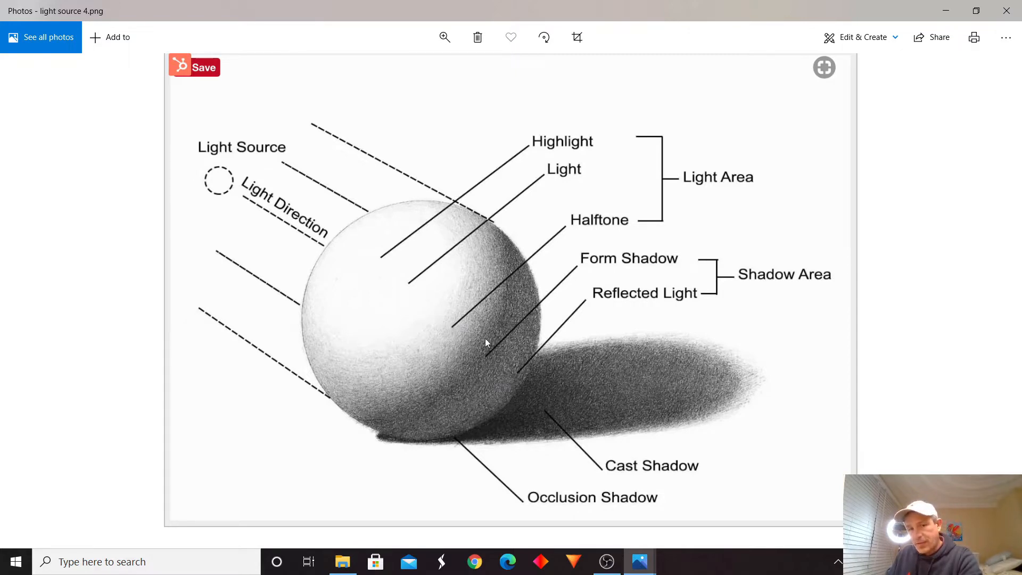
mouse_move(568, 374)
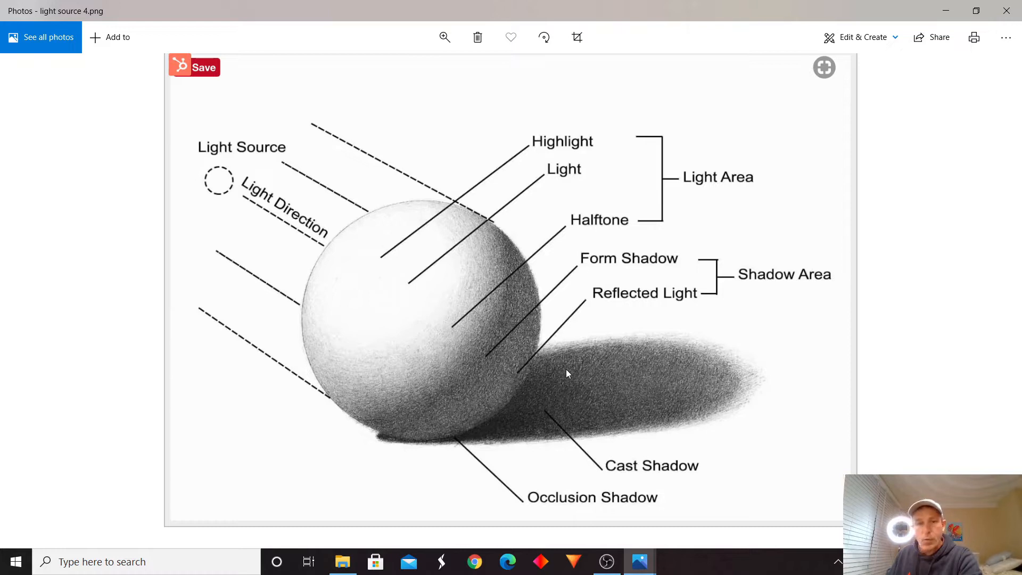
mouse_move(535, 313)
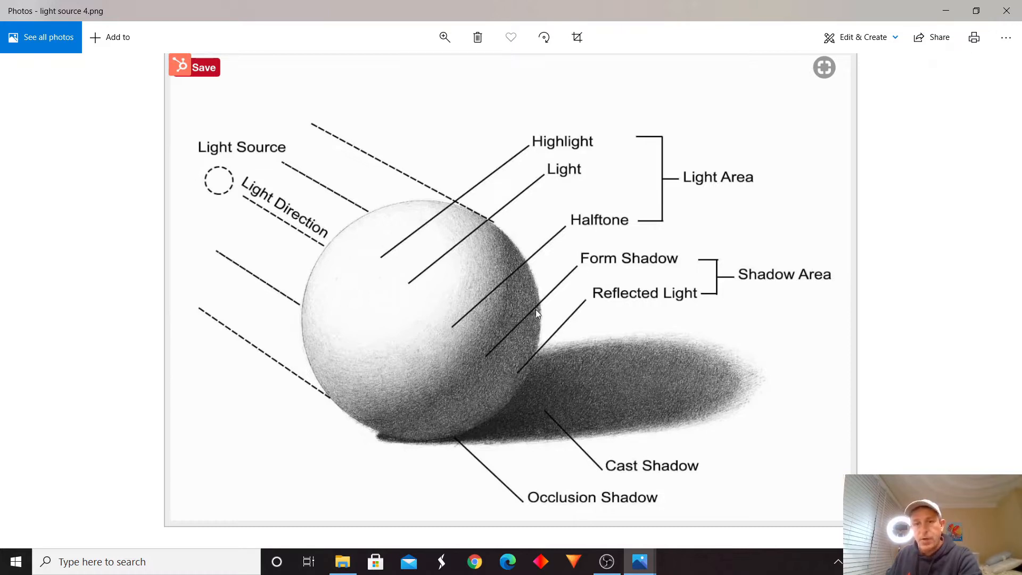
mouse_move(552, 296)
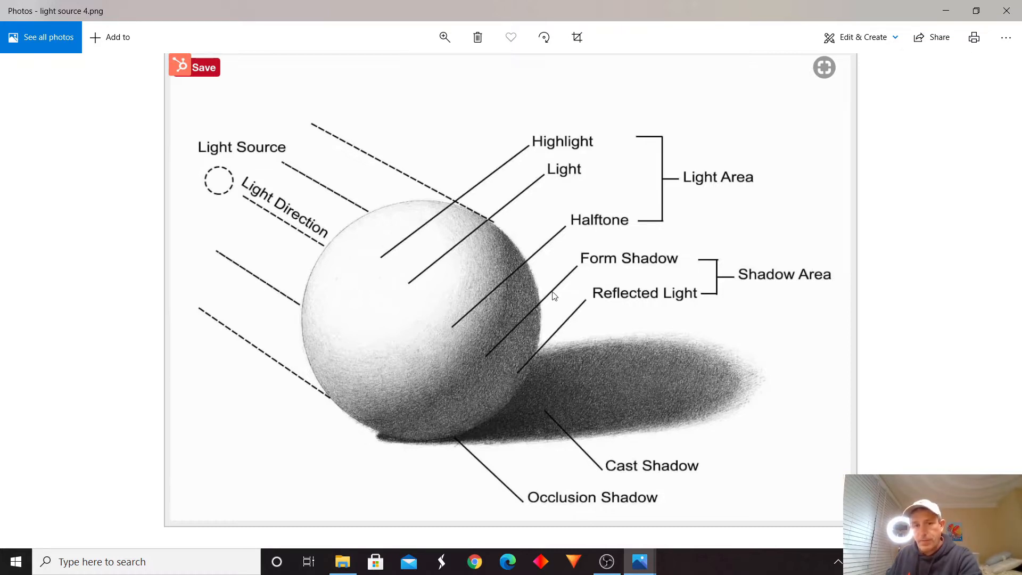
mouse_move(528, 394)
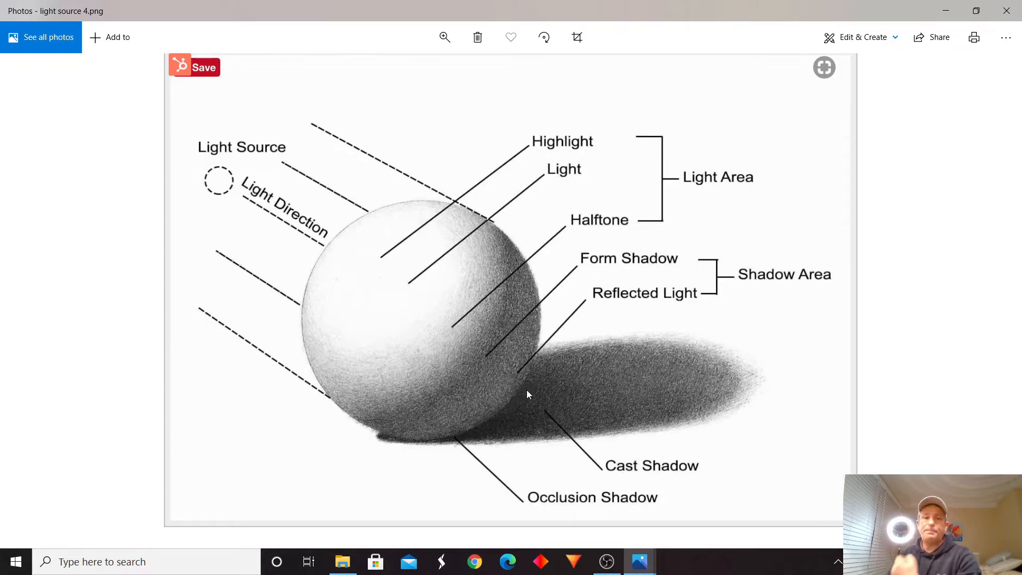
mouse_move(528, 355)
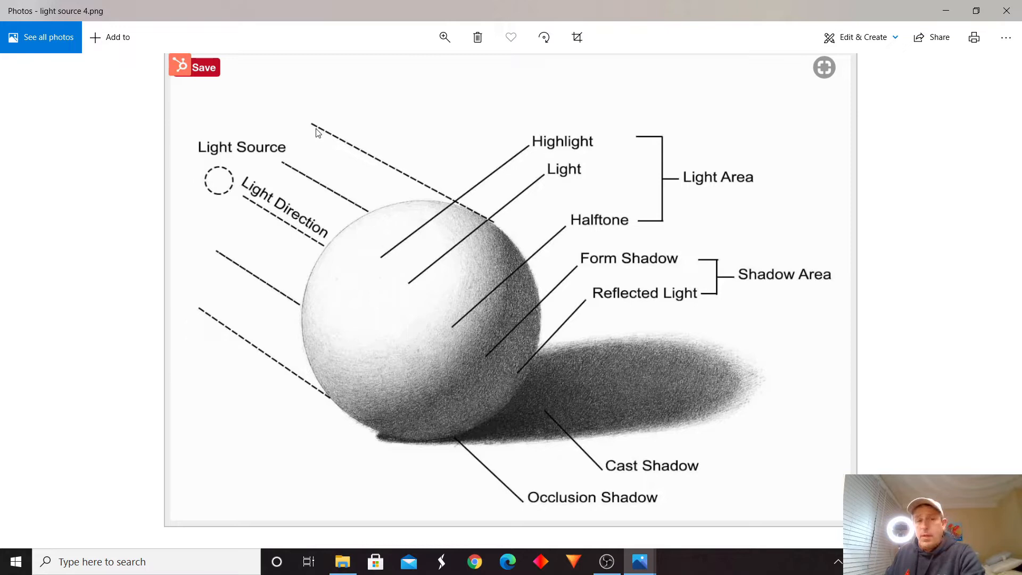
mouse_move(465, 217)
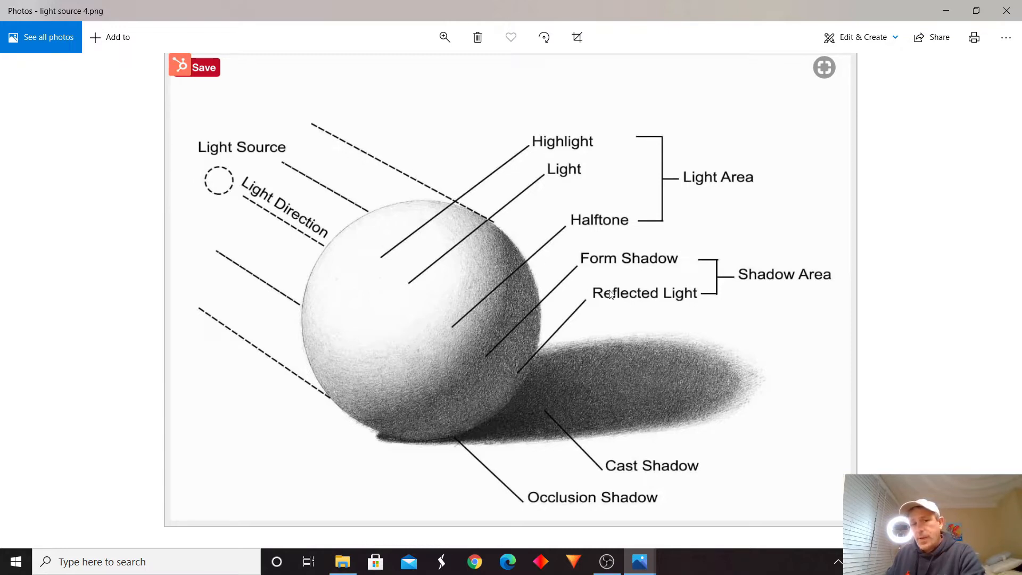
mouse_move(760, 370)
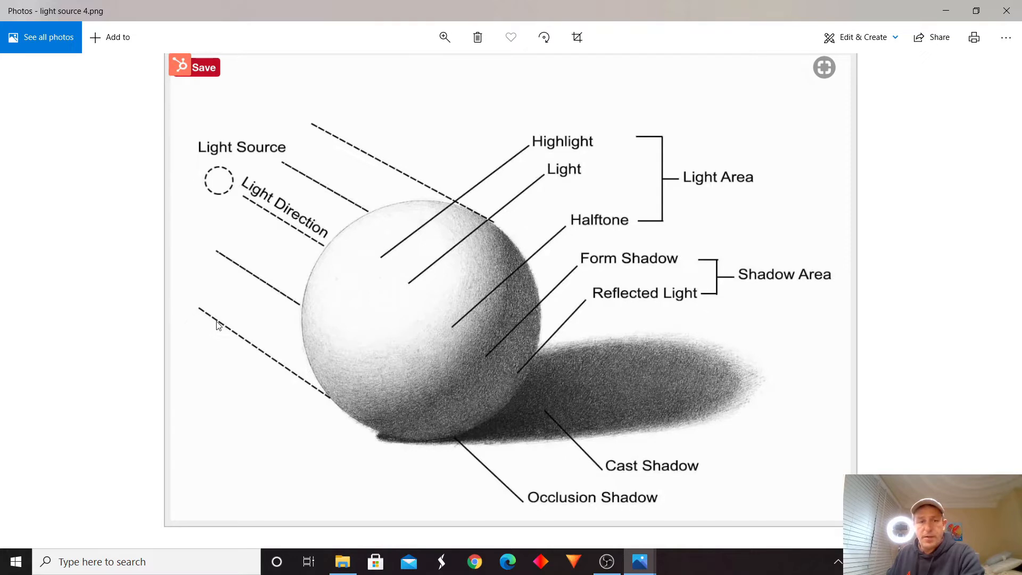
mouse_move(341, 405)
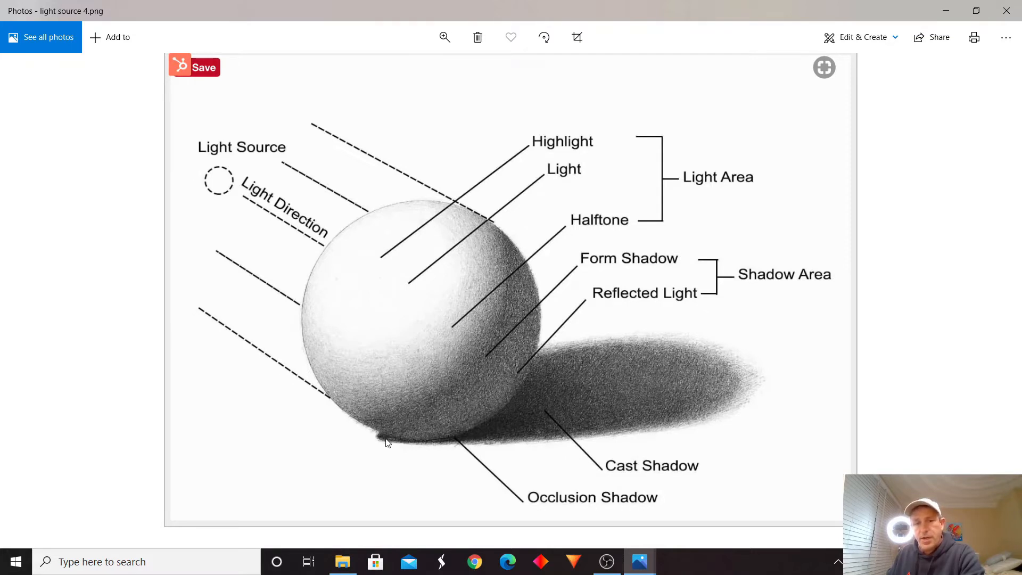
mouse_move(402, 467)
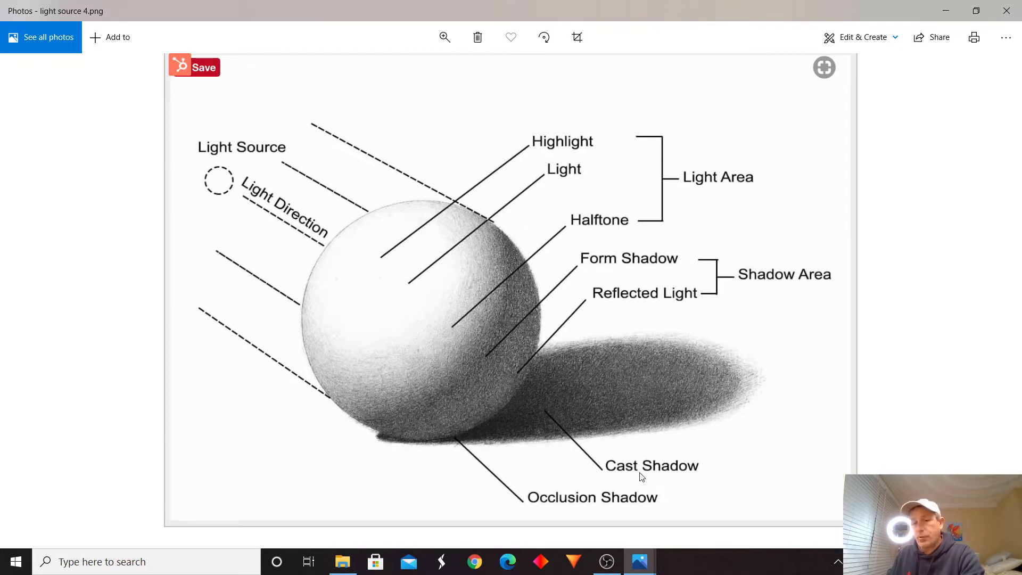
mouse_move(632, 399)
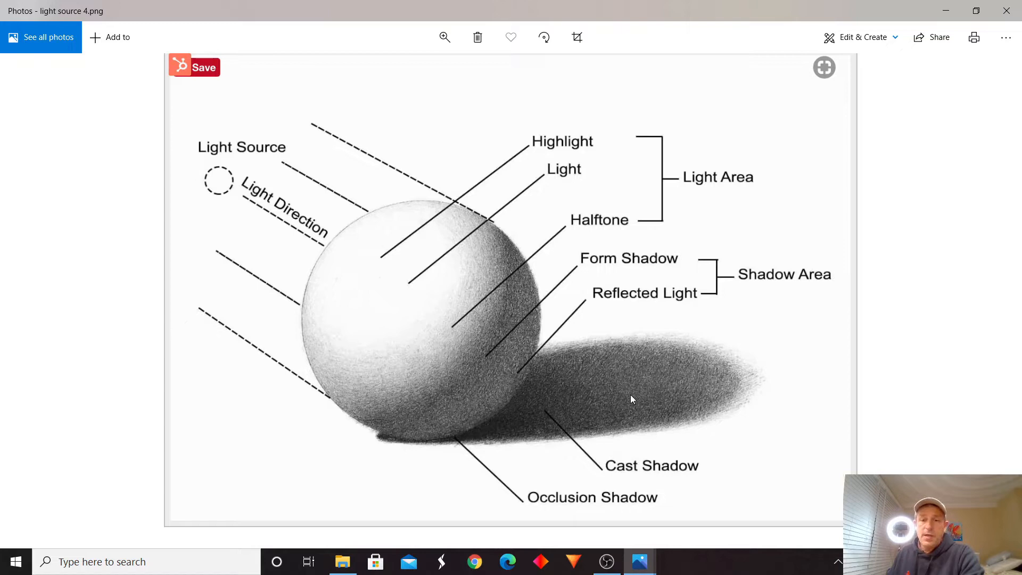
mouse_move(469, 209)
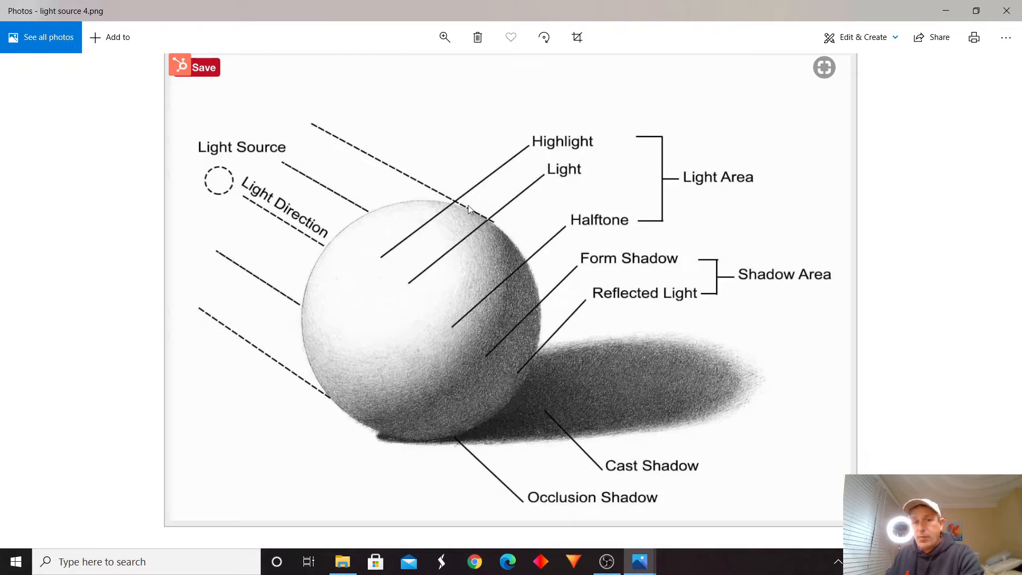
mouse_move(301, 123)
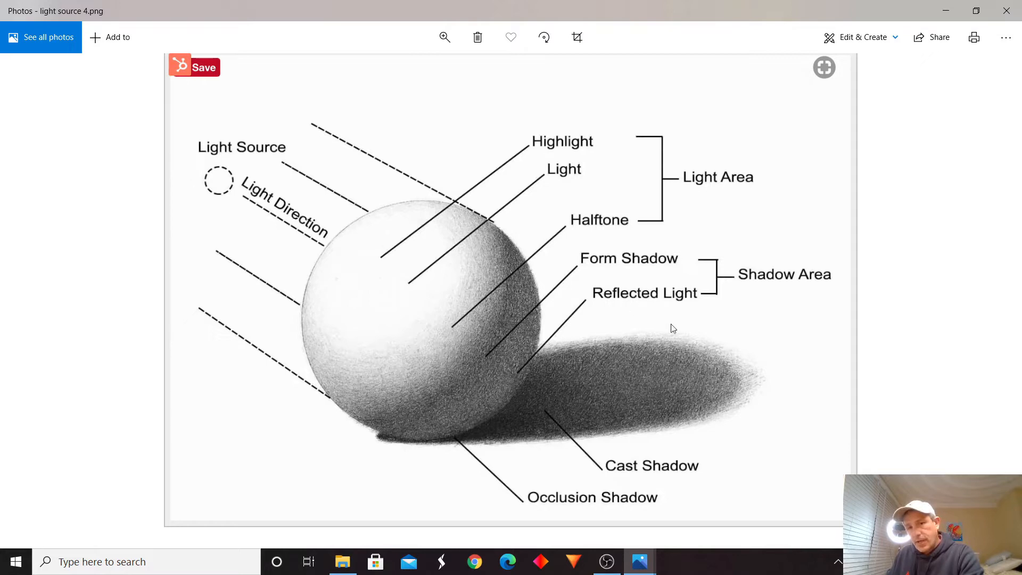
mouse_move(247, 350)
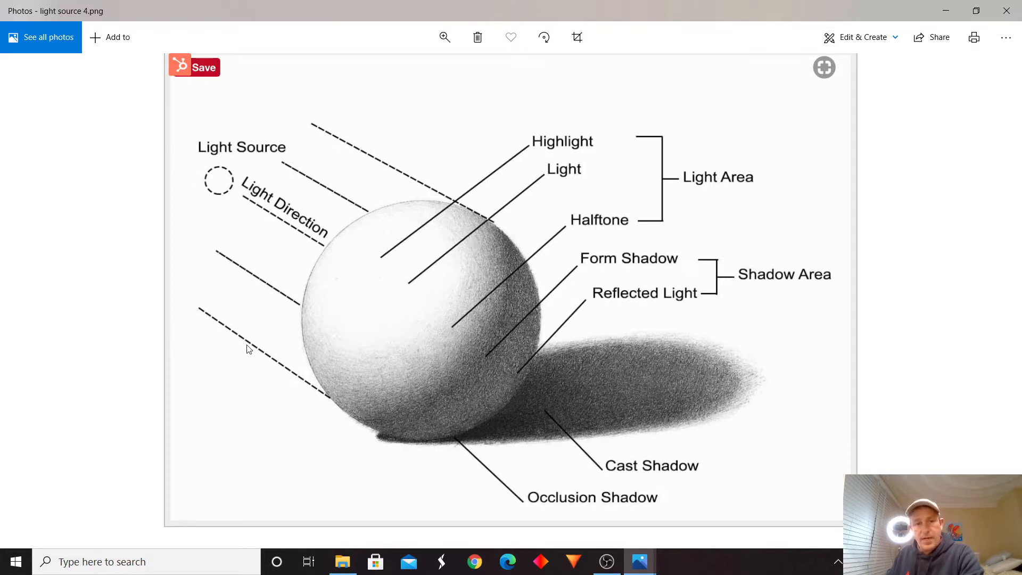
mouse_move(748, 364)
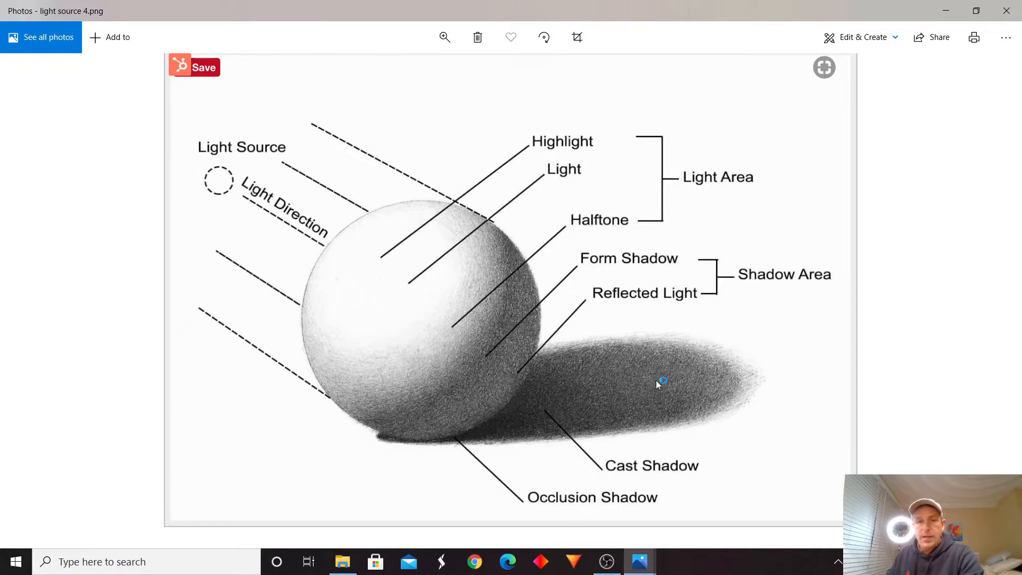
mouse_move(433, 292)
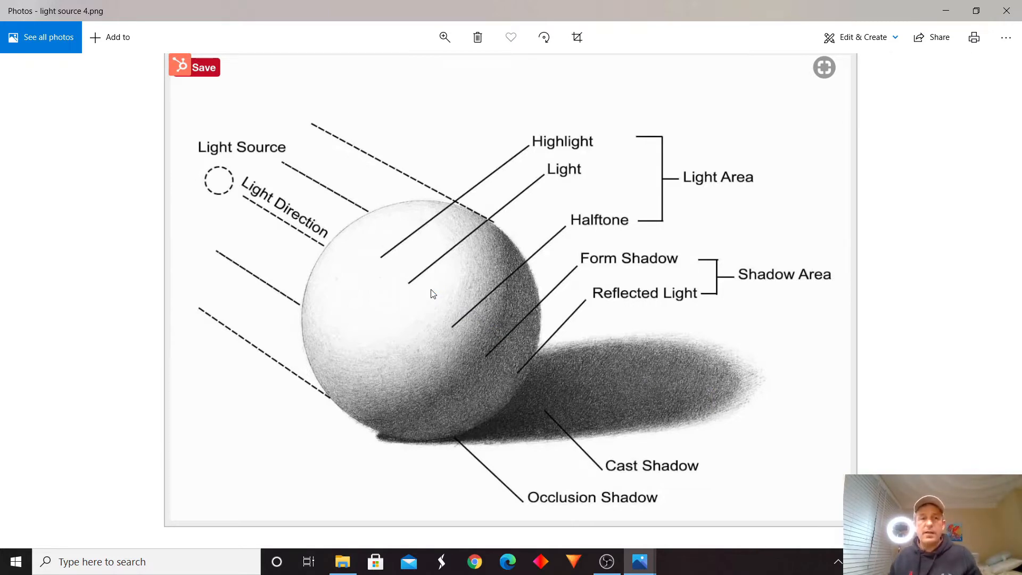
mouse_move(429, 295)
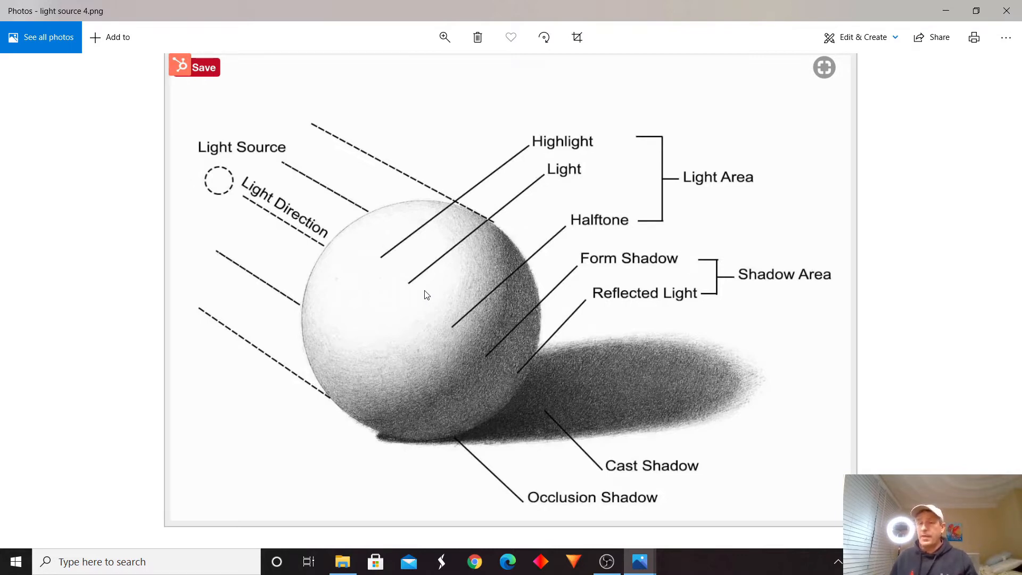
mouse_move(411, 256)
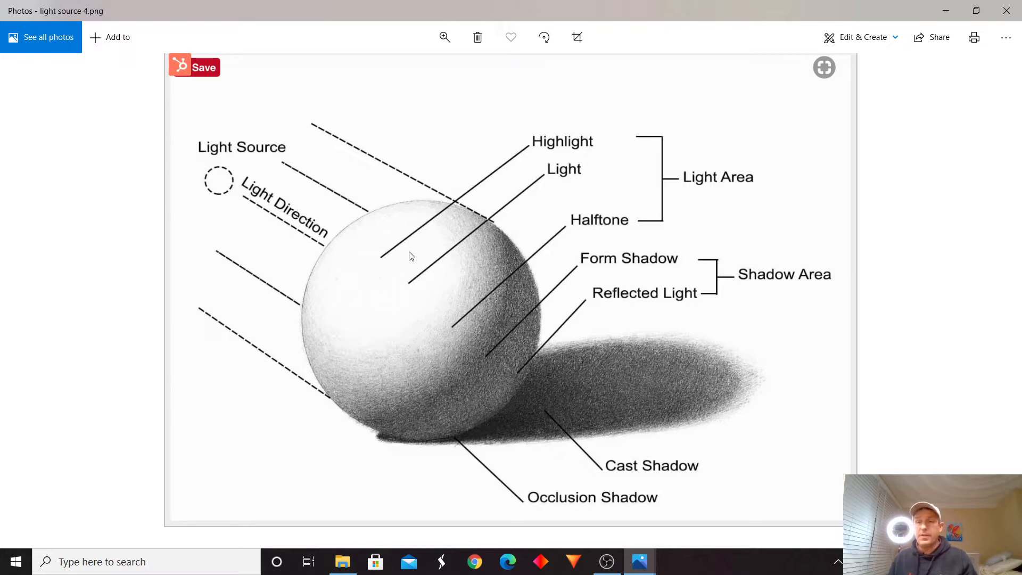
mouse_move(438, 286)
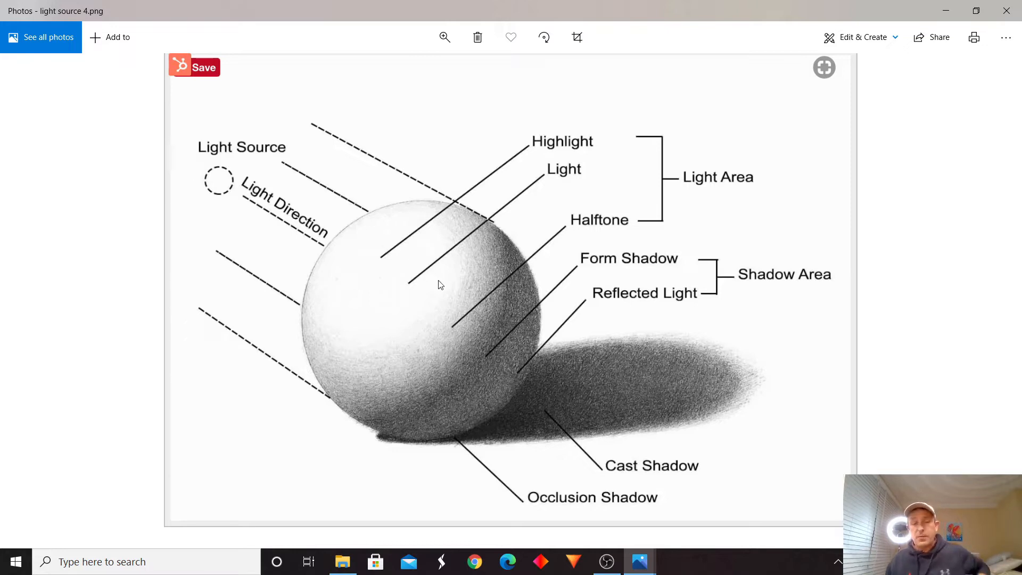
mouse_move(453, 283)
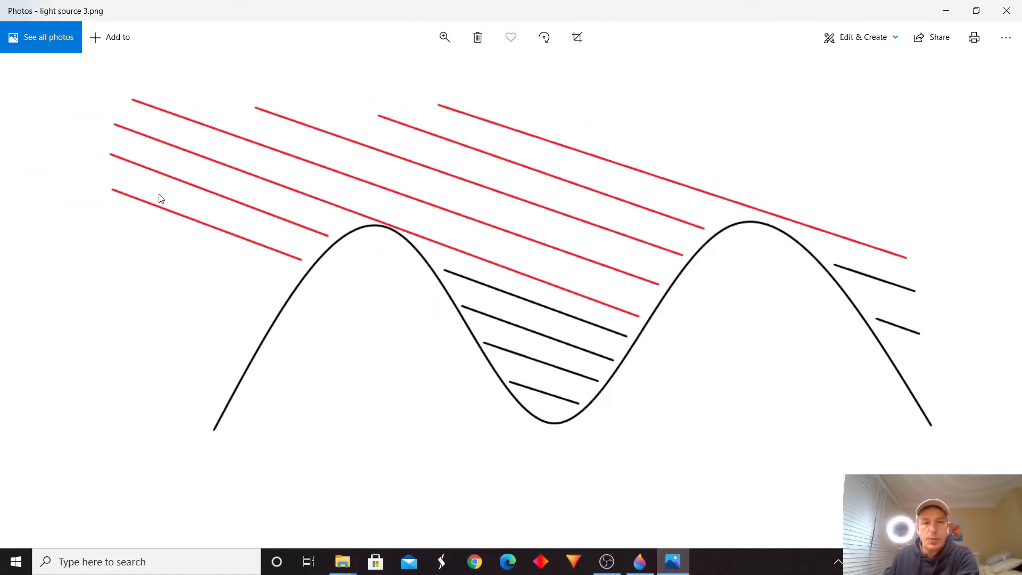
mouse_move(613, 361)
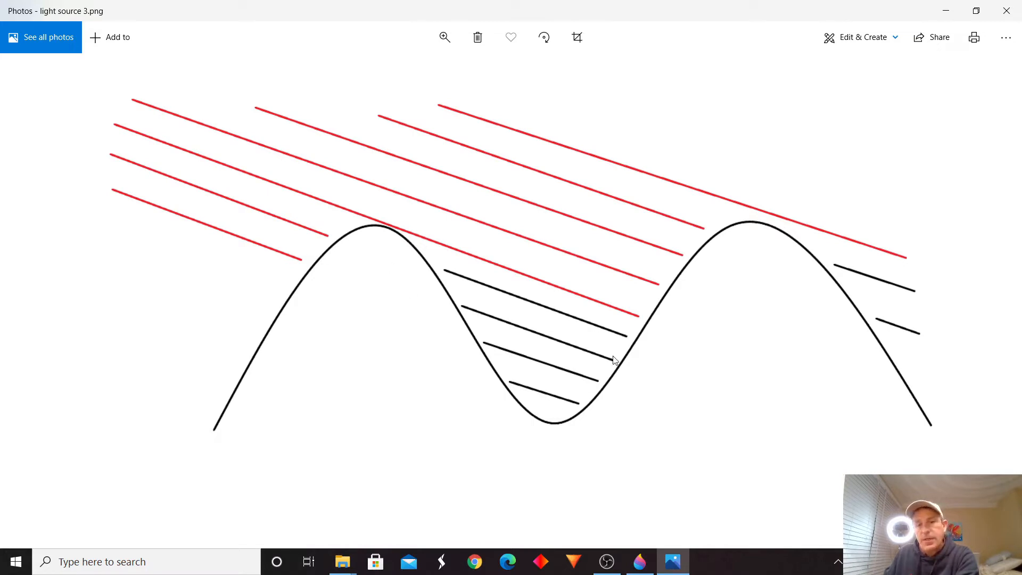
mouse_move(528, 435)
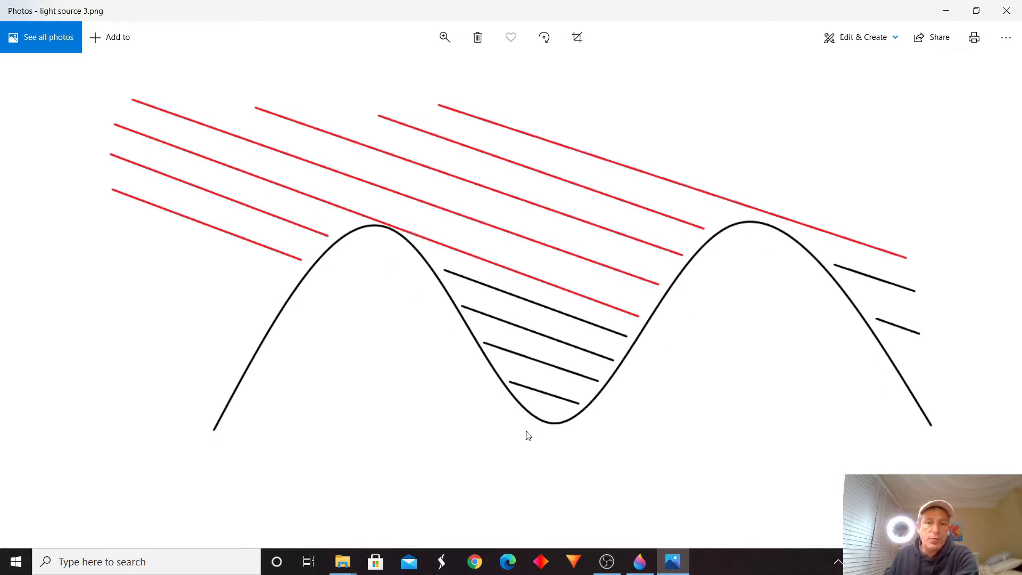
mouse_move(120, 150)
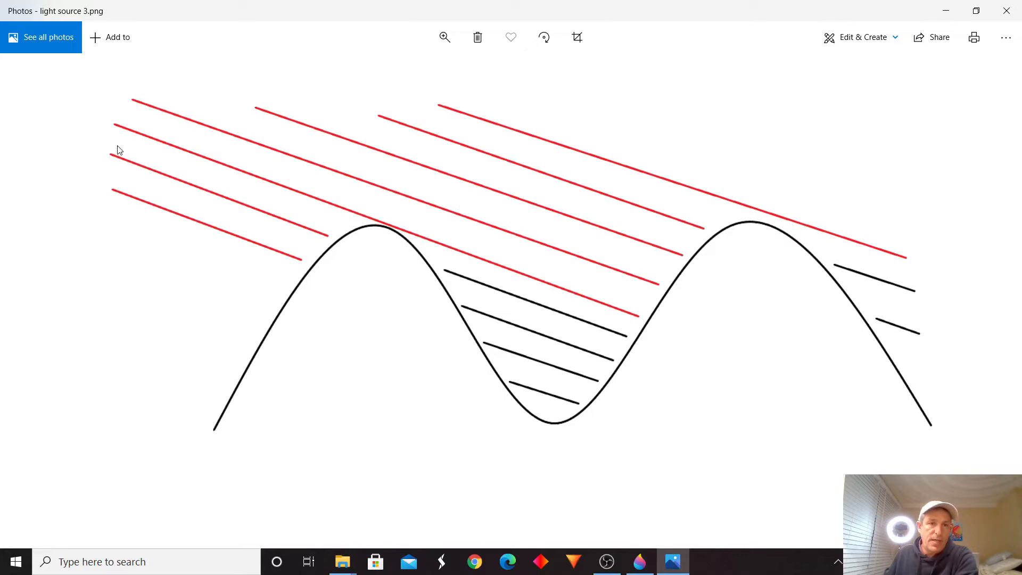
mouse_move(649, 253)
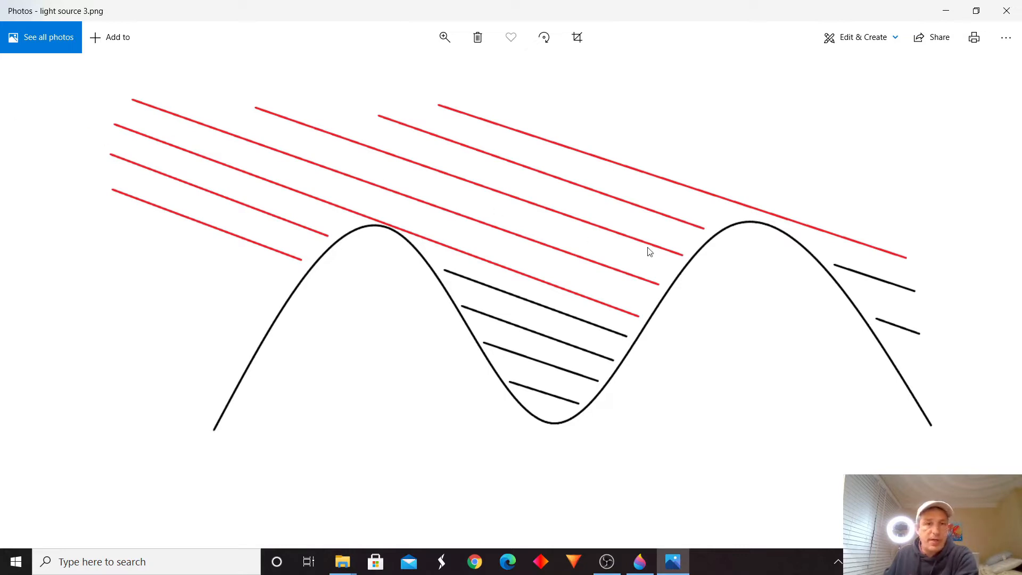
mouse_move(114, 126)
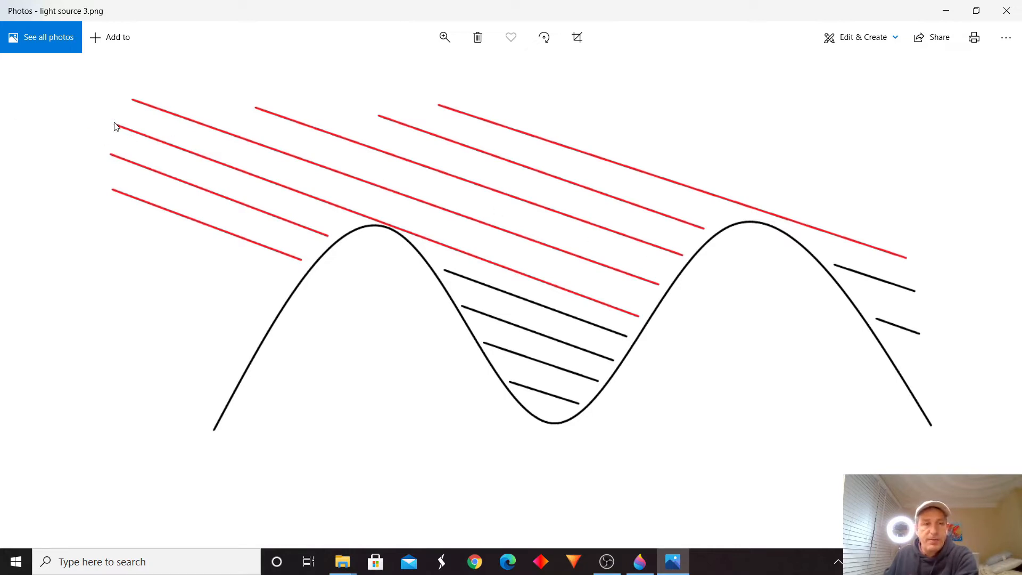
mouse_move(357, 246)
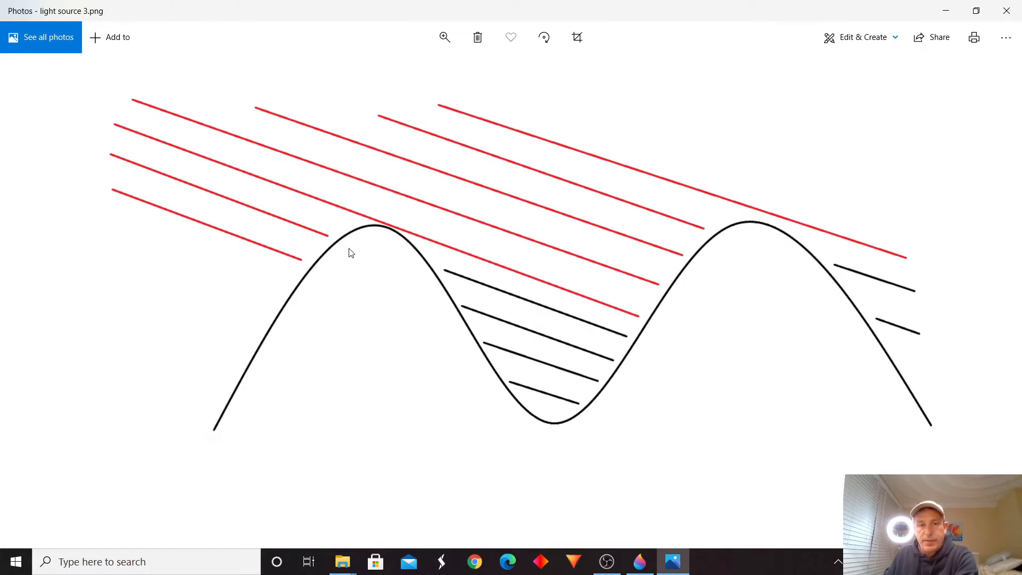
mouse_move(365, 256)
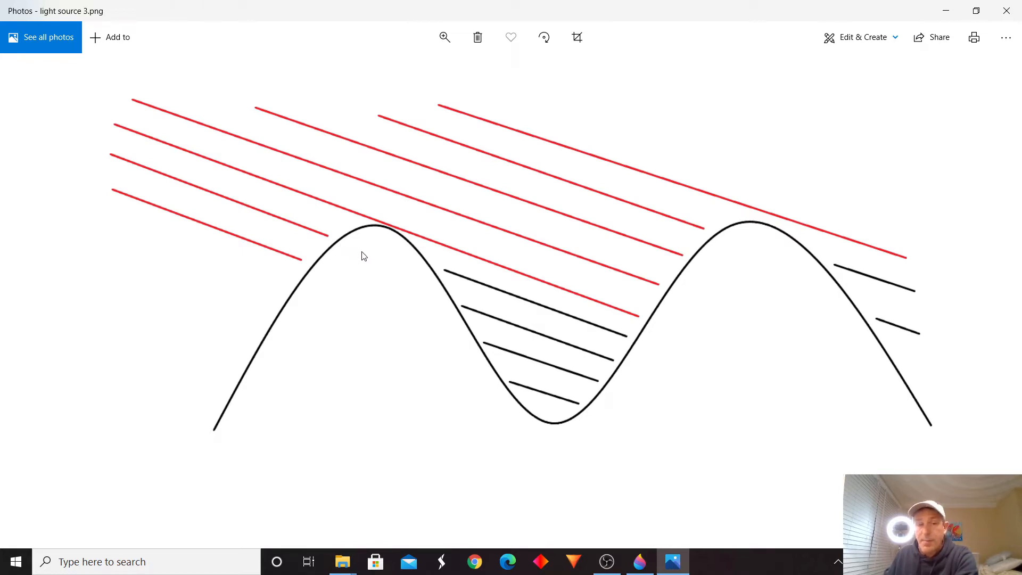
mouse_move(486, 287)
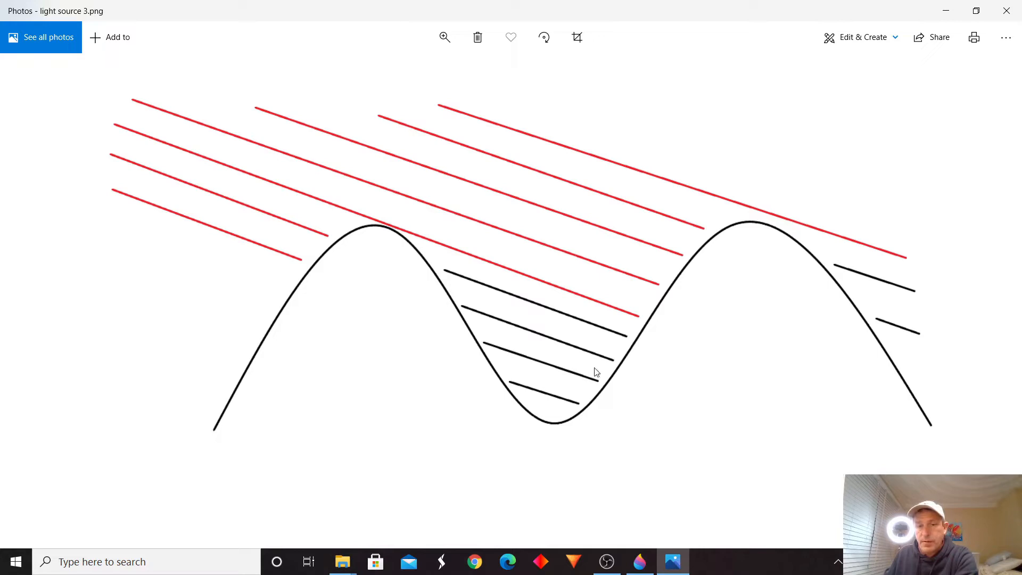
mouse_move(547, 379)
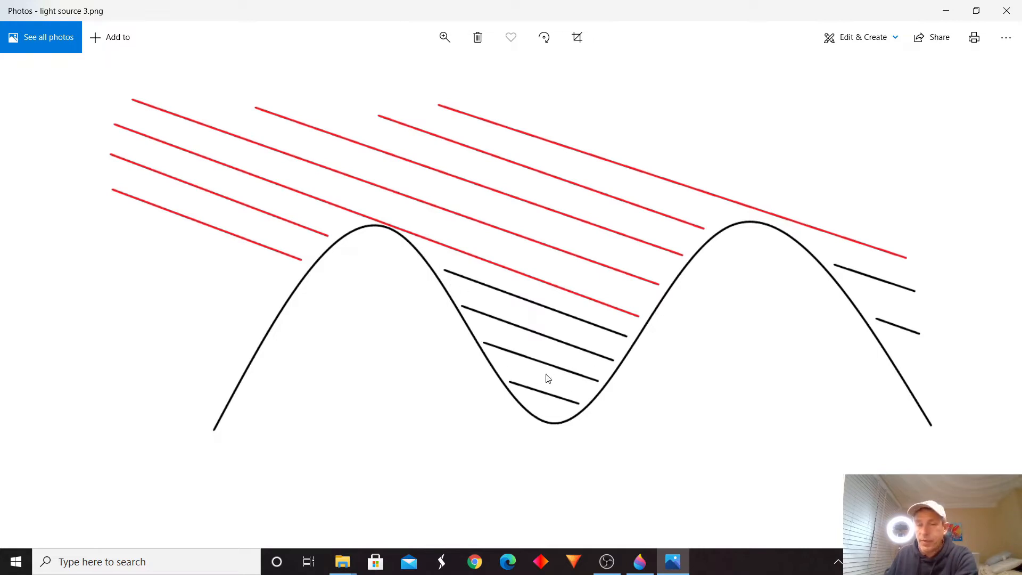
mouse_move(126, 148)
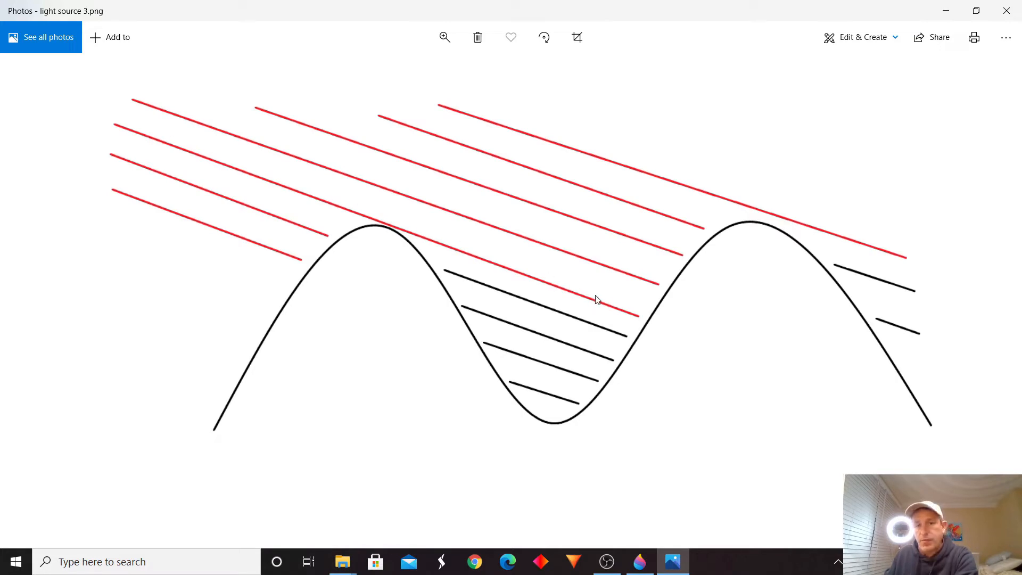
mouse_move(353, 254)
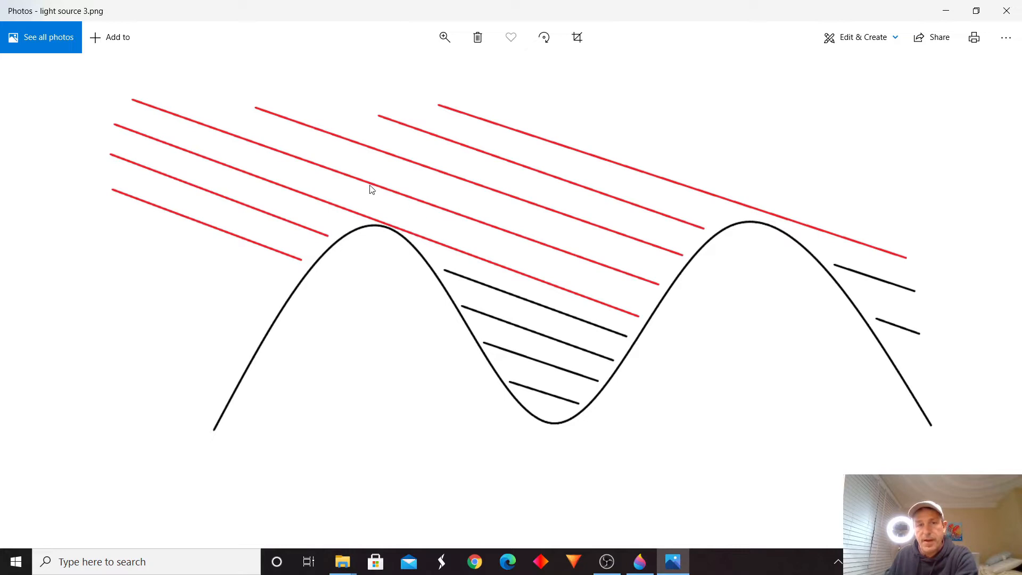
mouse_move(283, 215)
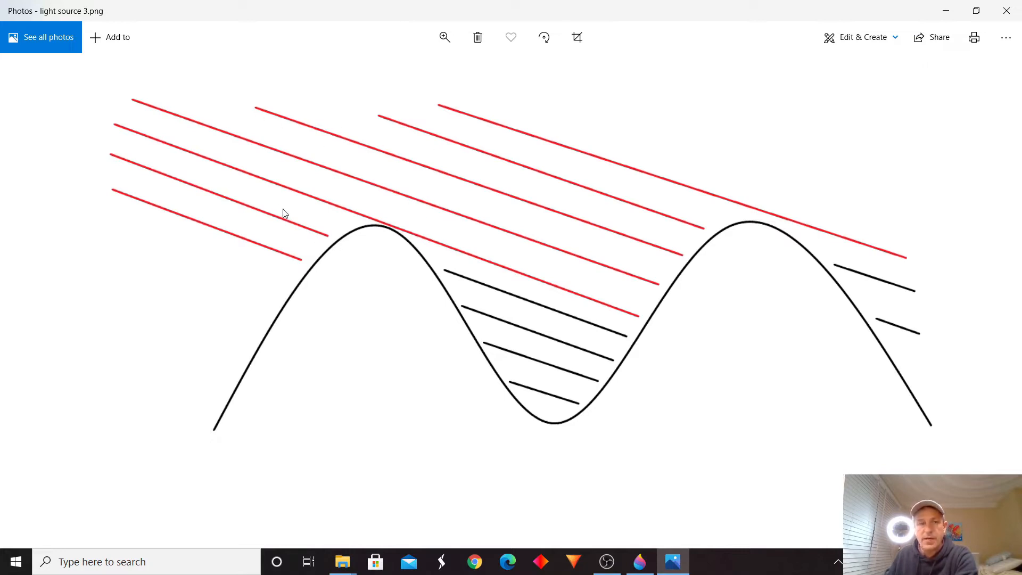
mouse_move(647, 322)
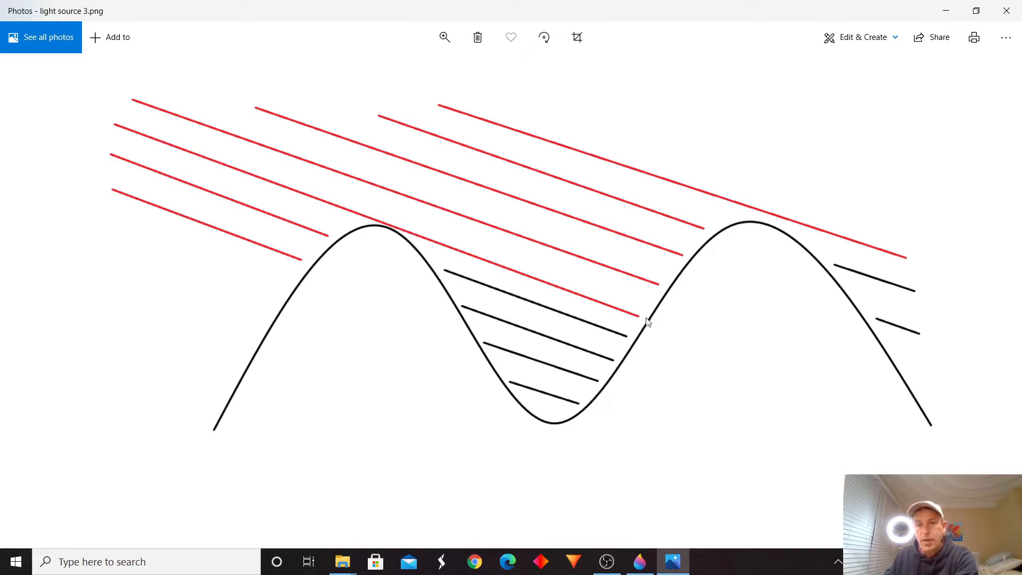
mouse_move(565, 288)
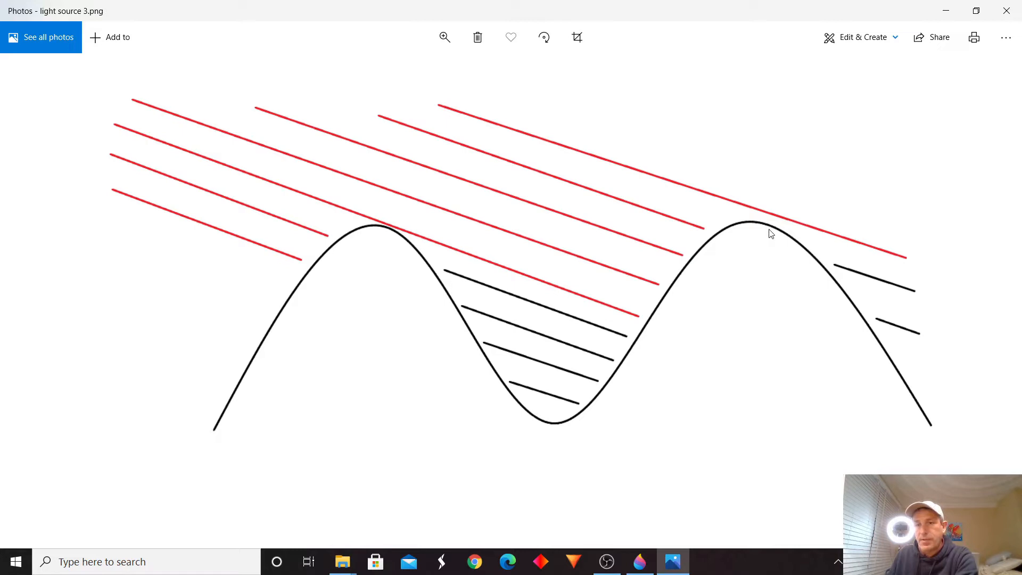
mouse_move(763, 232)
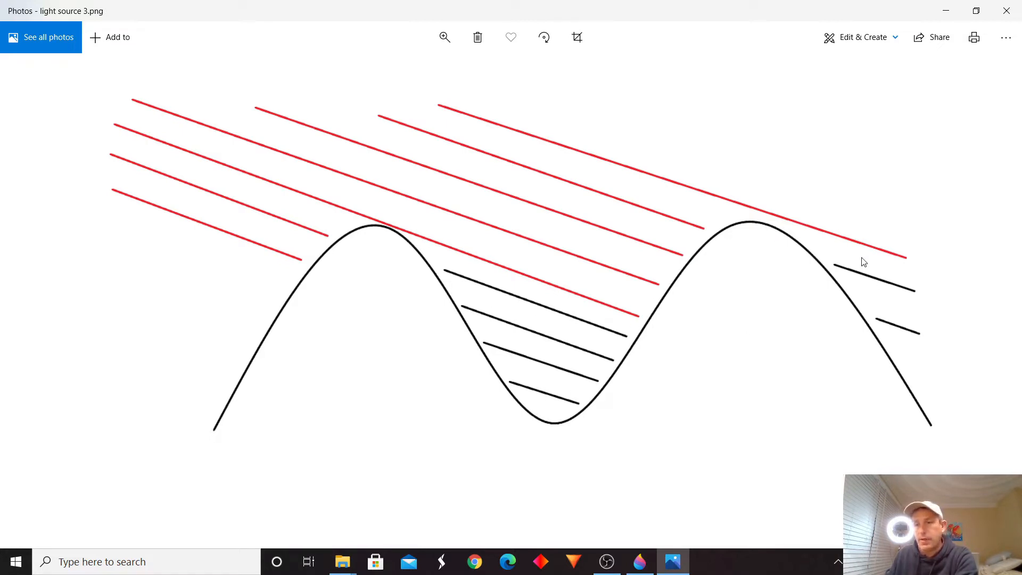
mouse_move(717, 257)
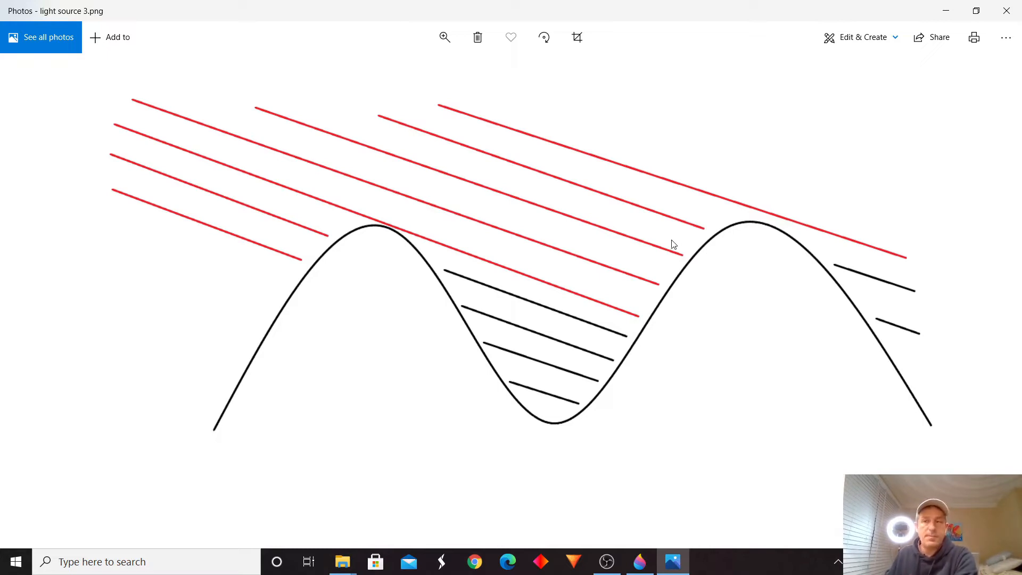
Step: Bring the Light Source 1 sphere drawing forward to discuss its parallel rays and cast shadow
left_click(641, 561)
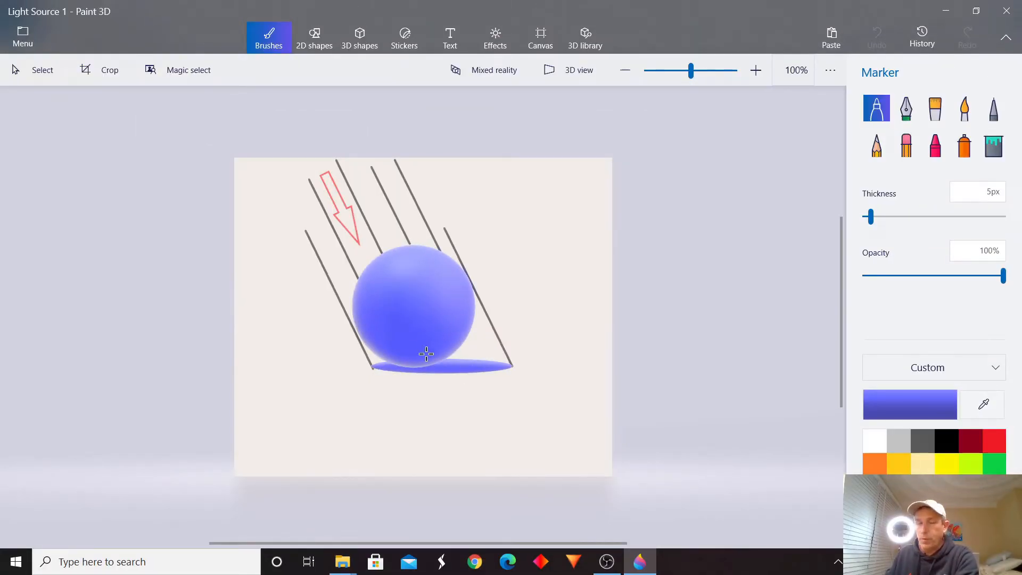
left_click(756, 71)
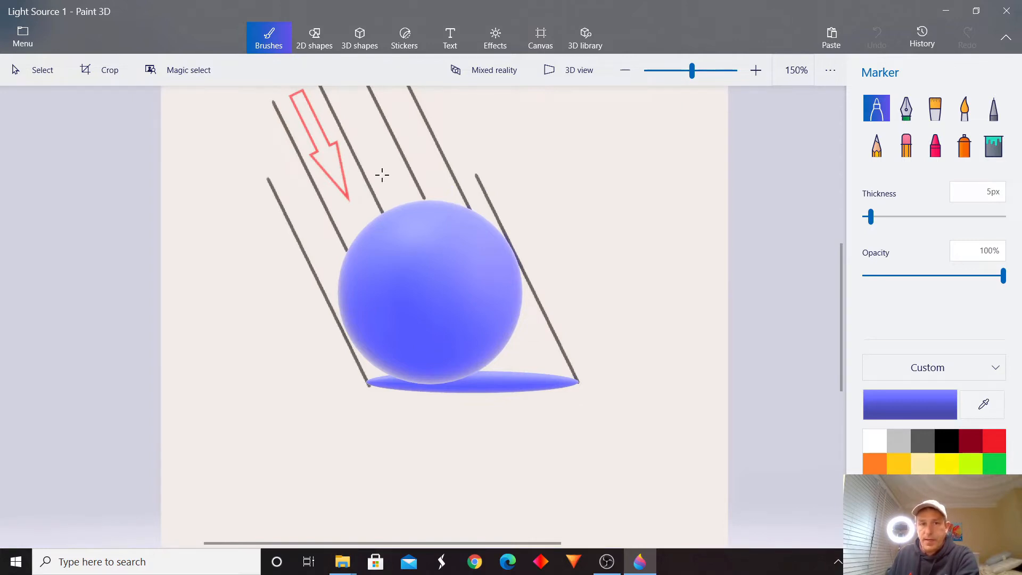
mouse_move(511, 332)
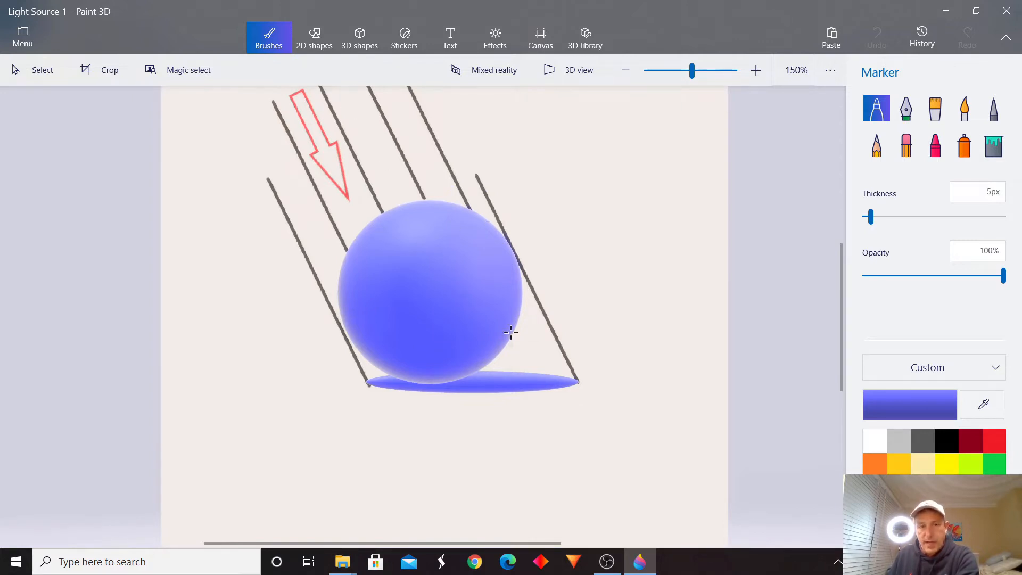
mouse_move(479, 176)
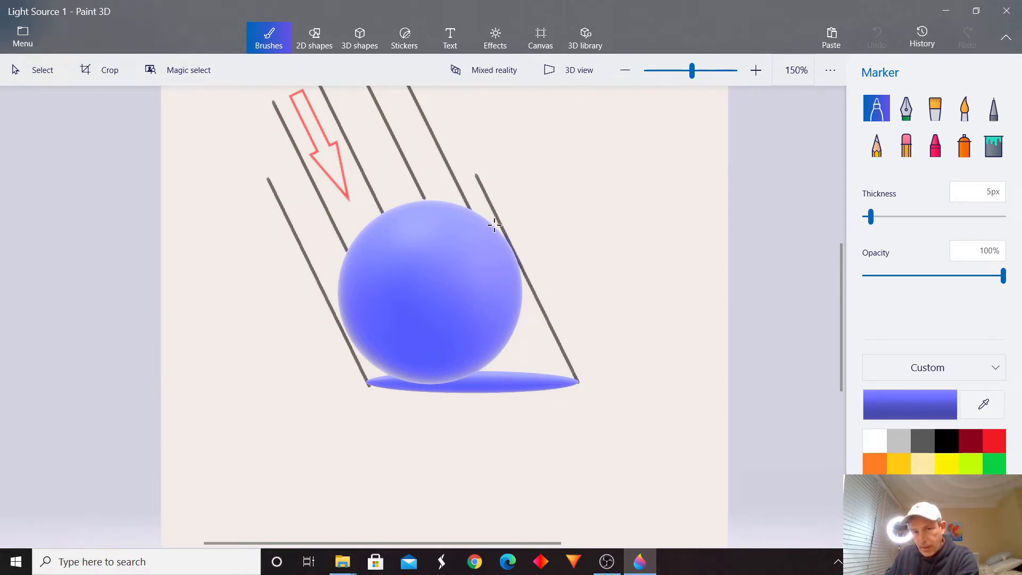
mouse_move(535, 307)
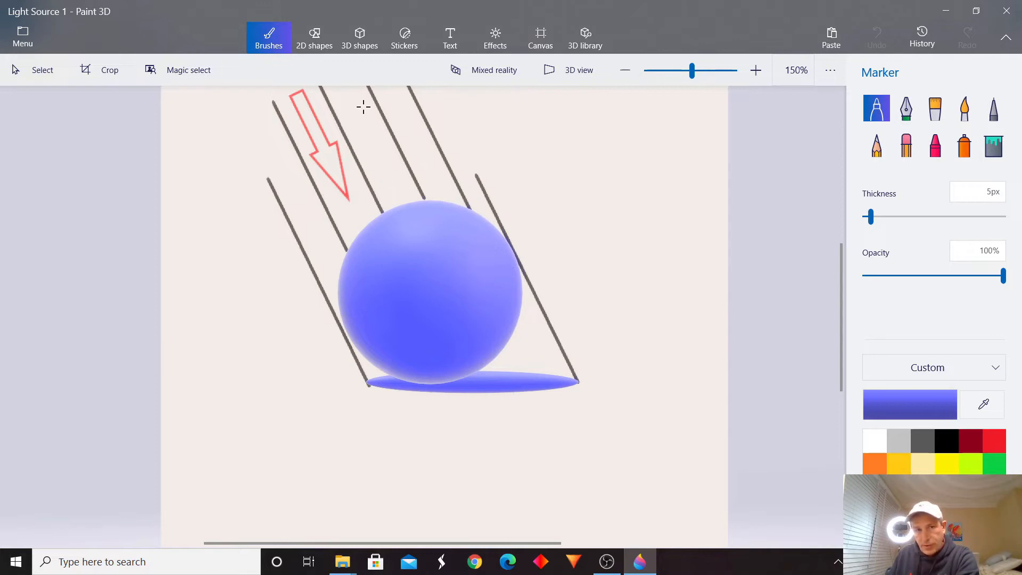
mouse_move(540, 347)
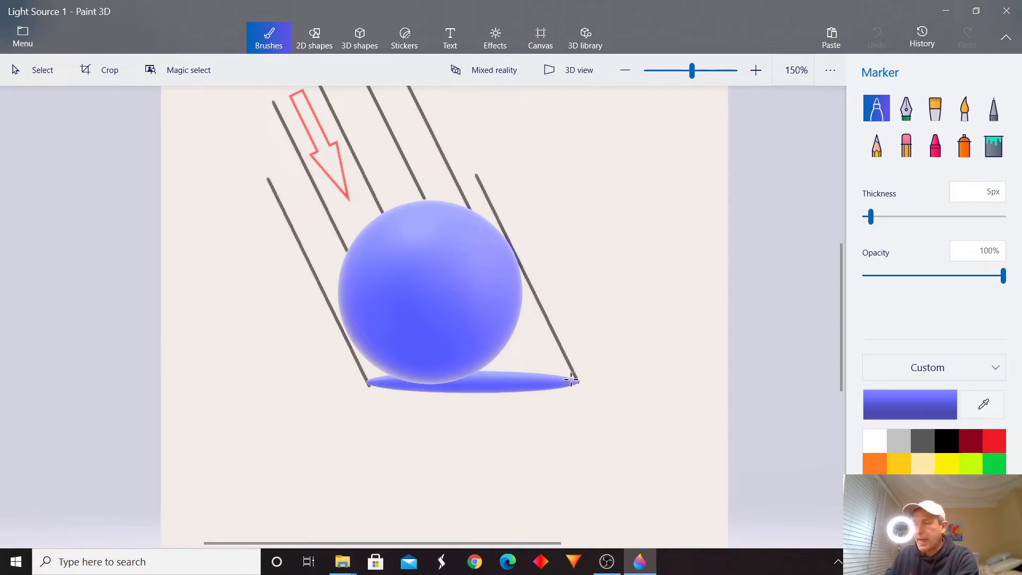
mouse_move(557, 384)
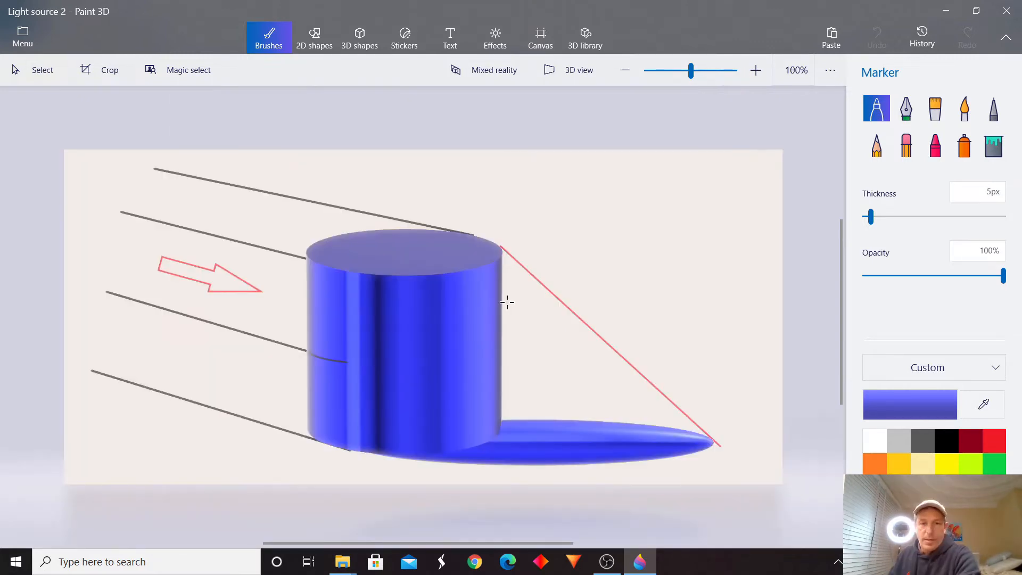
mouse_move(359, 361)
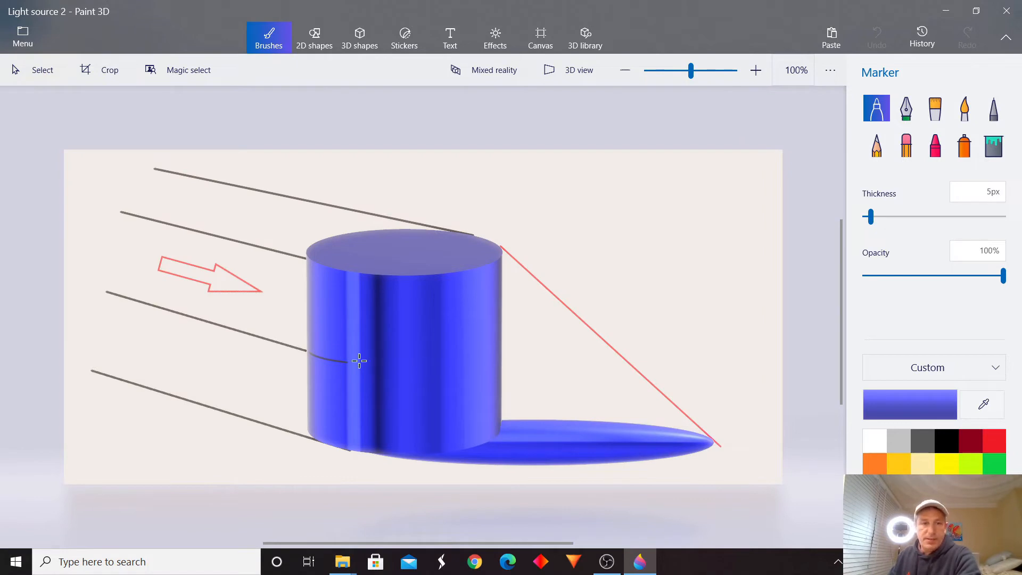
mouse_move(303, 298)
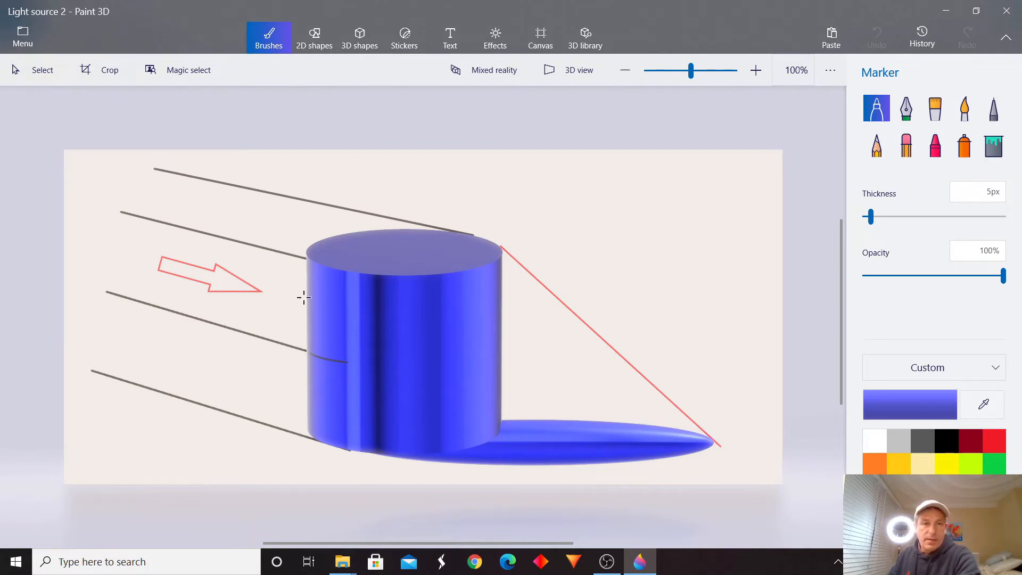
mouse_move(300, 281)
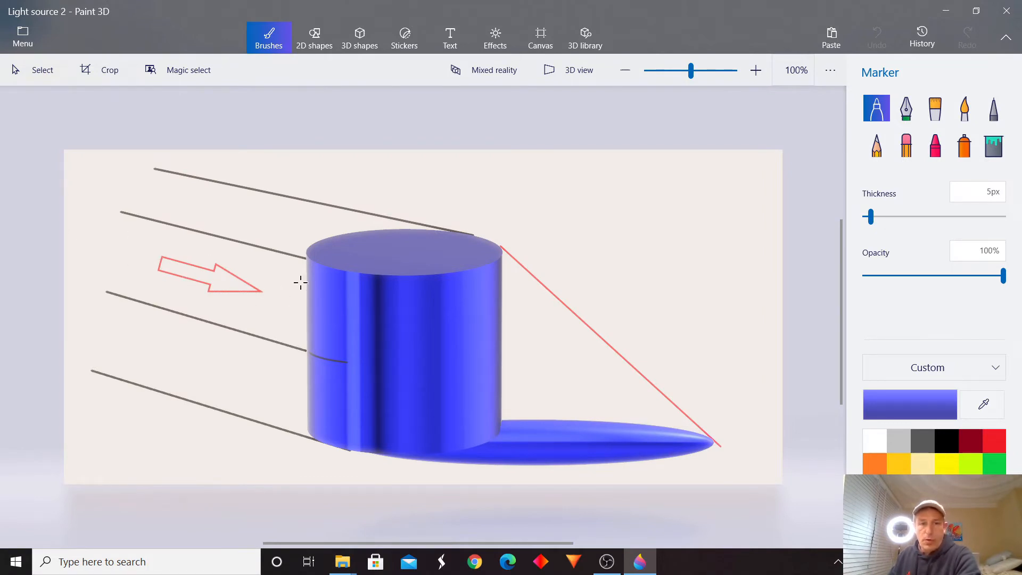
mouse_move(329, 338)
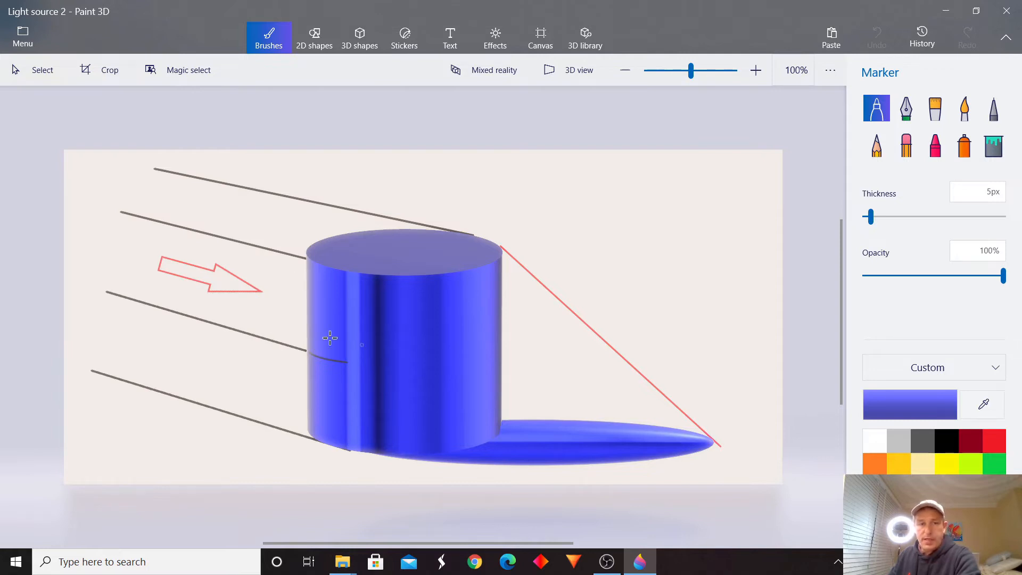
mouse_move(339, 331)
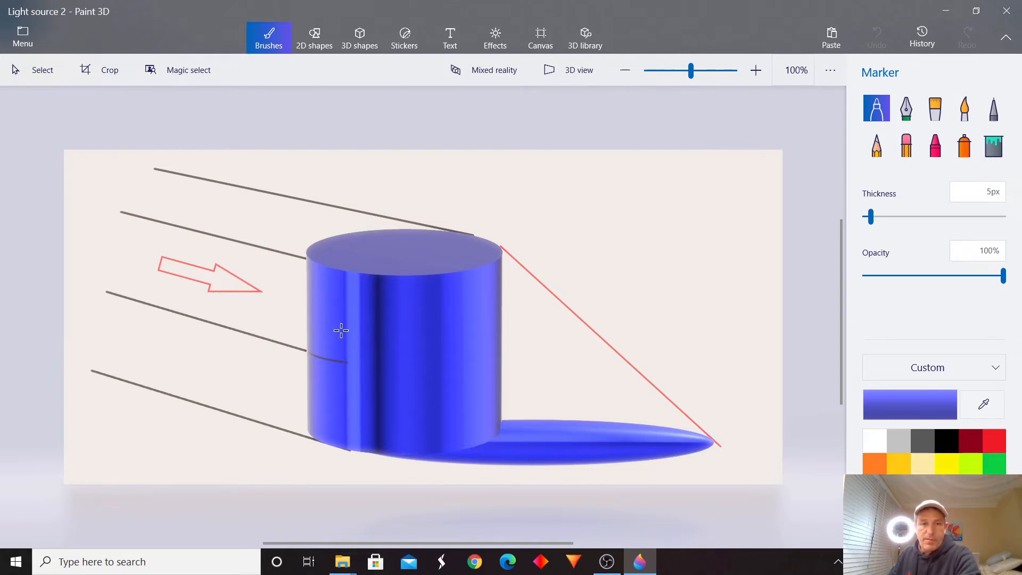
mouse_move(292, 272)
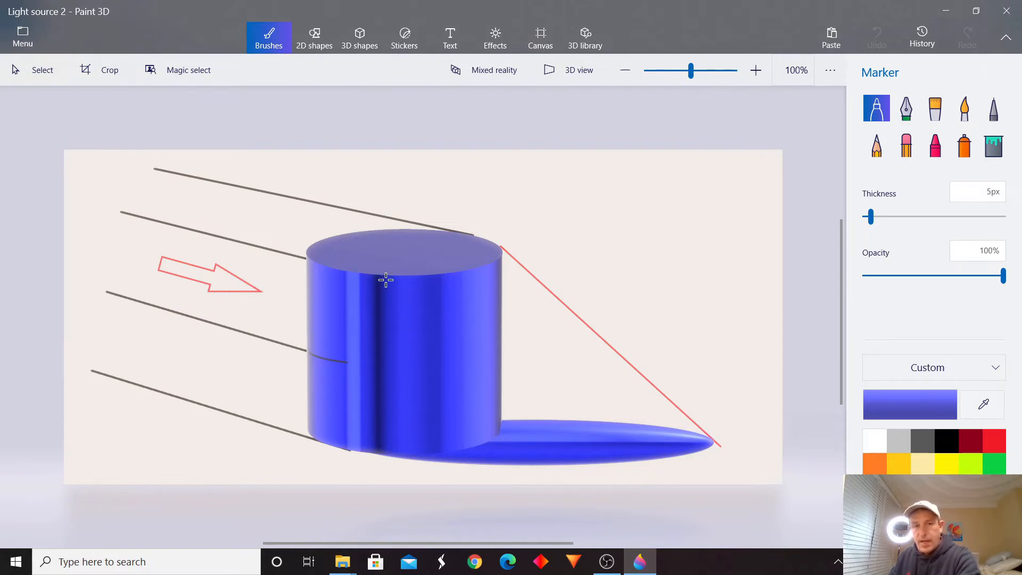
mouse_move(340, 303)
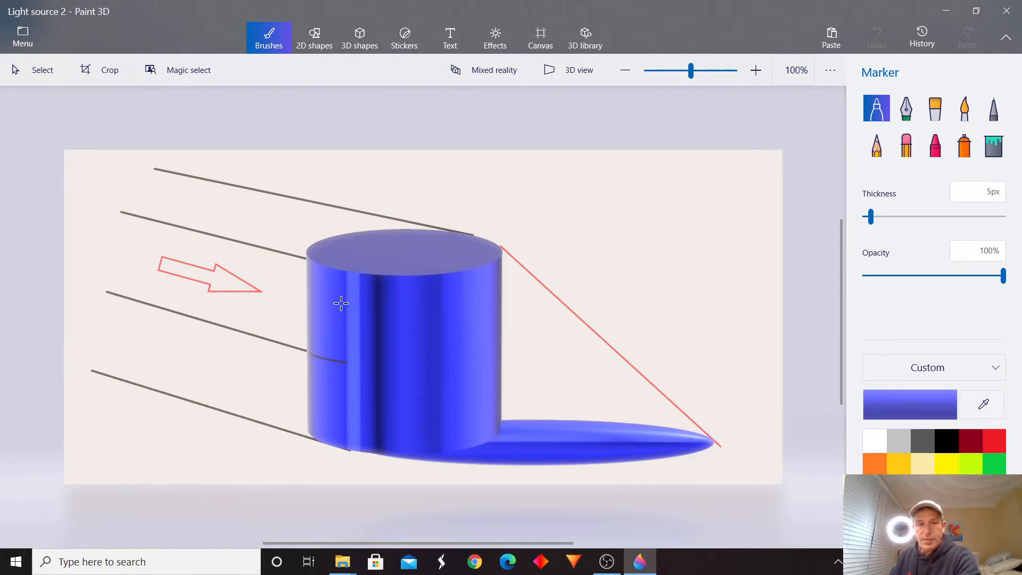
mouse_move(350, 339)
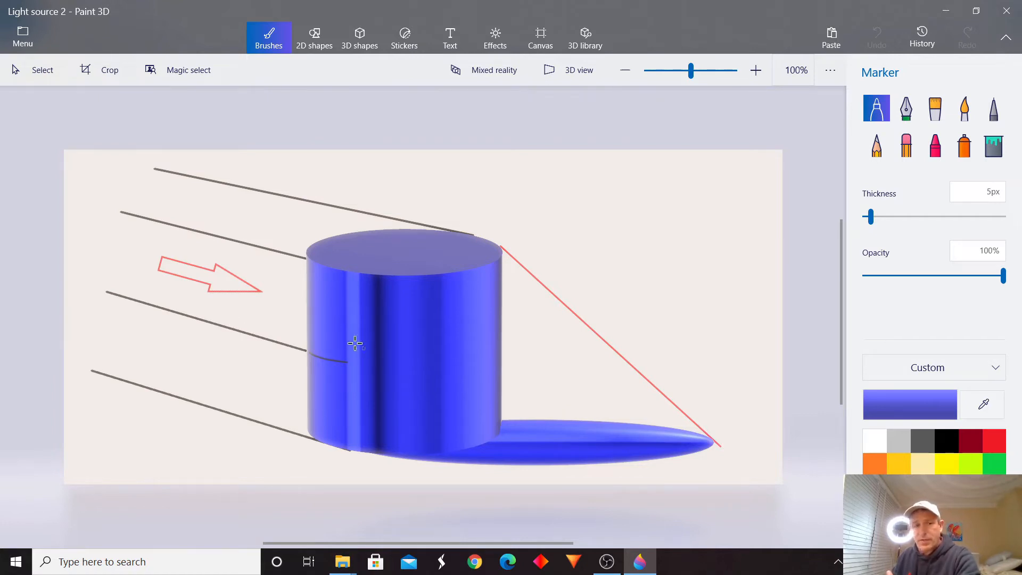
mouse_move(365, 347)
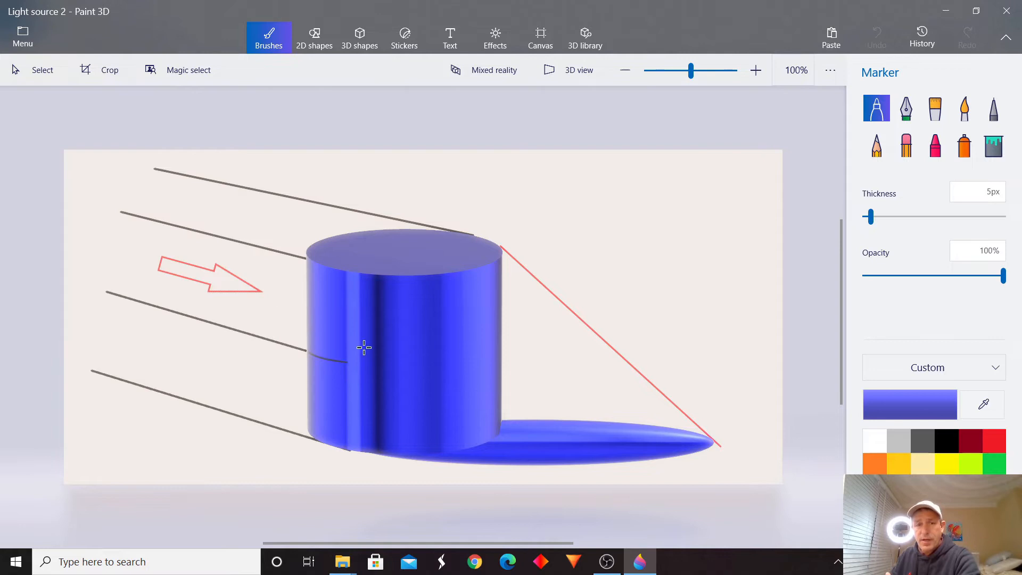
mouse_move(331, 362)
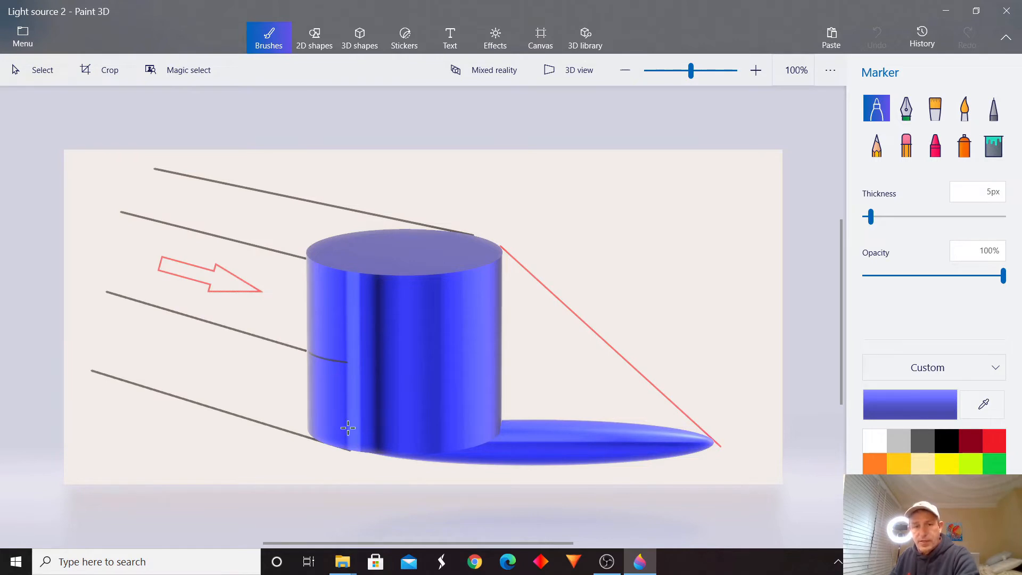
mouse_move(489, 345)
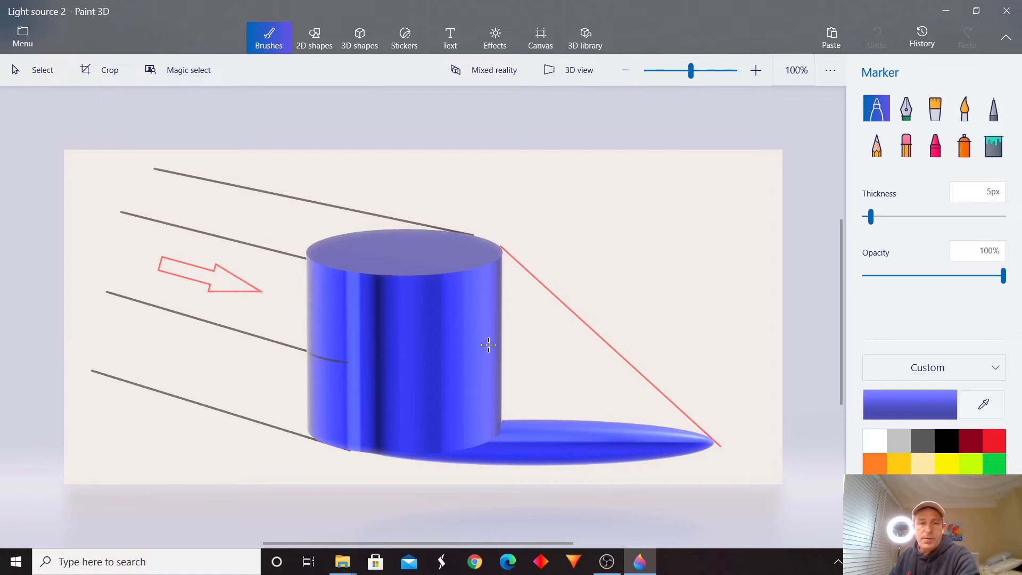
mouse_move(360, 366)
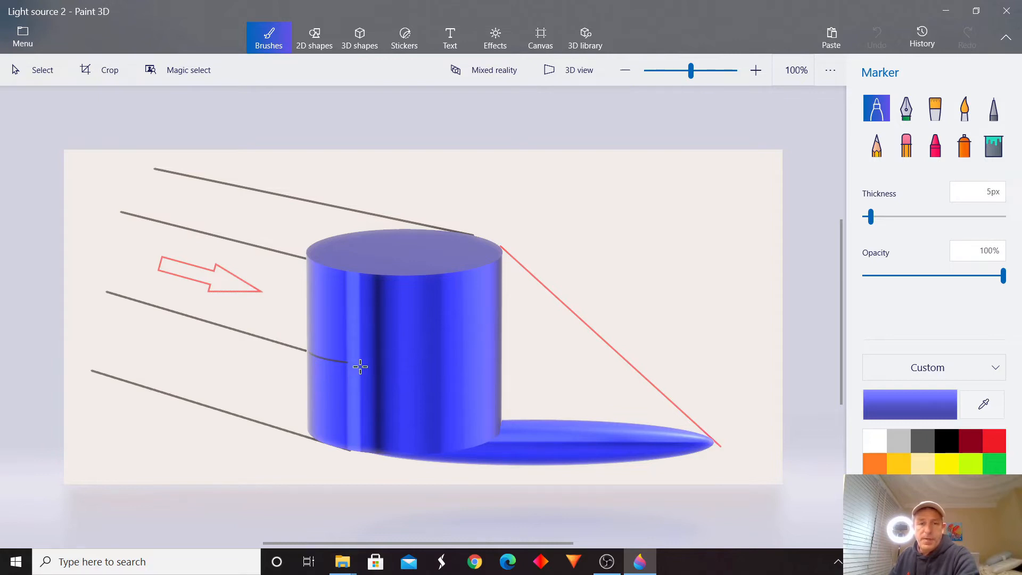
mouse_move(521, 369)
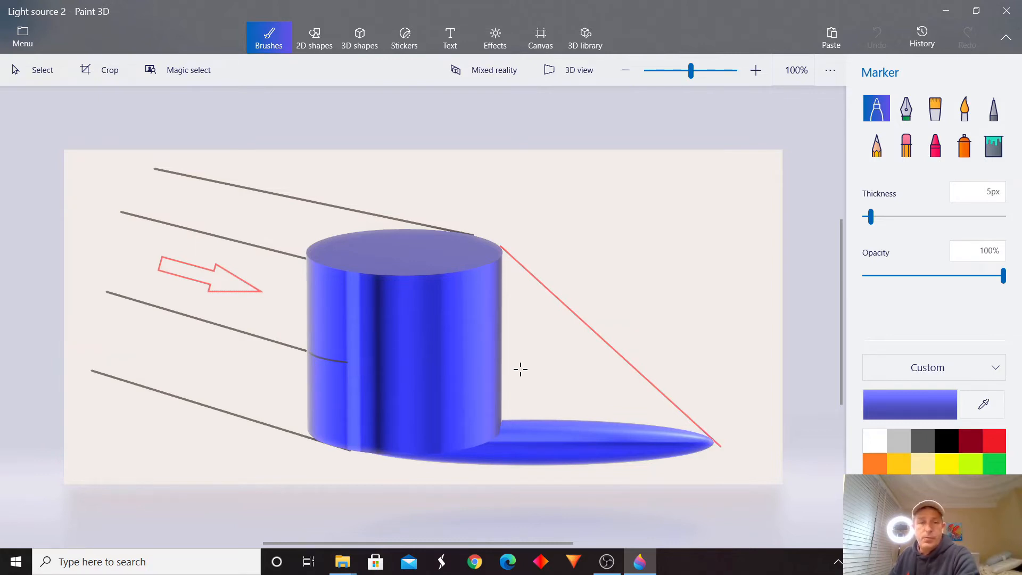
mouse_move(688, 436)
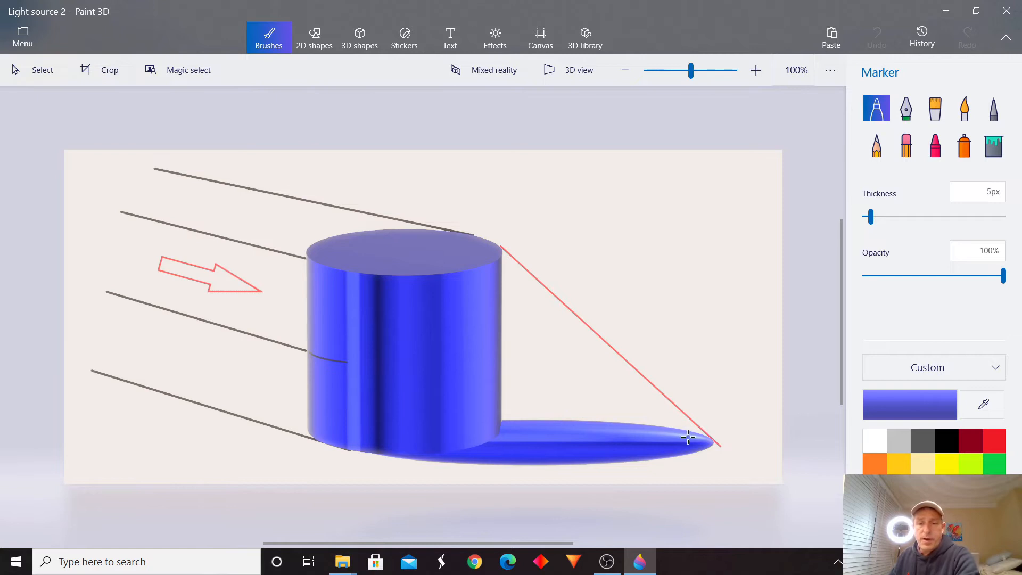
mouse_move(605, 444)
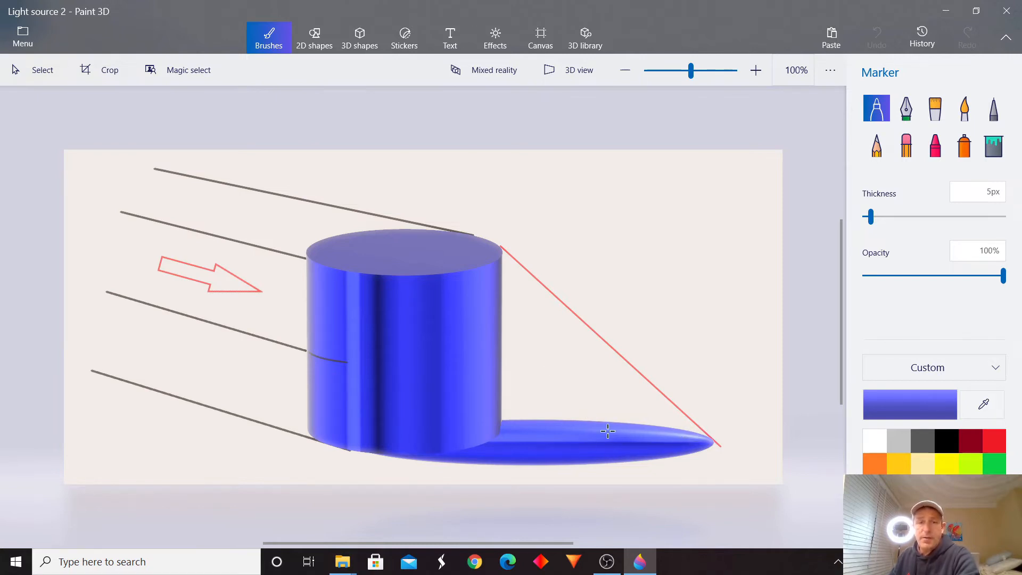
mouse_move(181, 308)
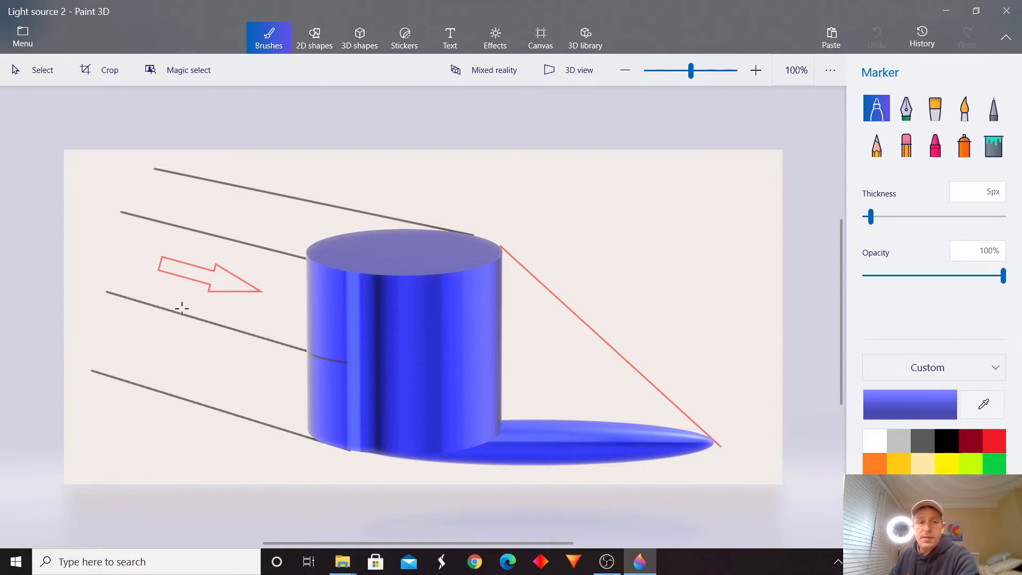
mouse_move(312, 332)
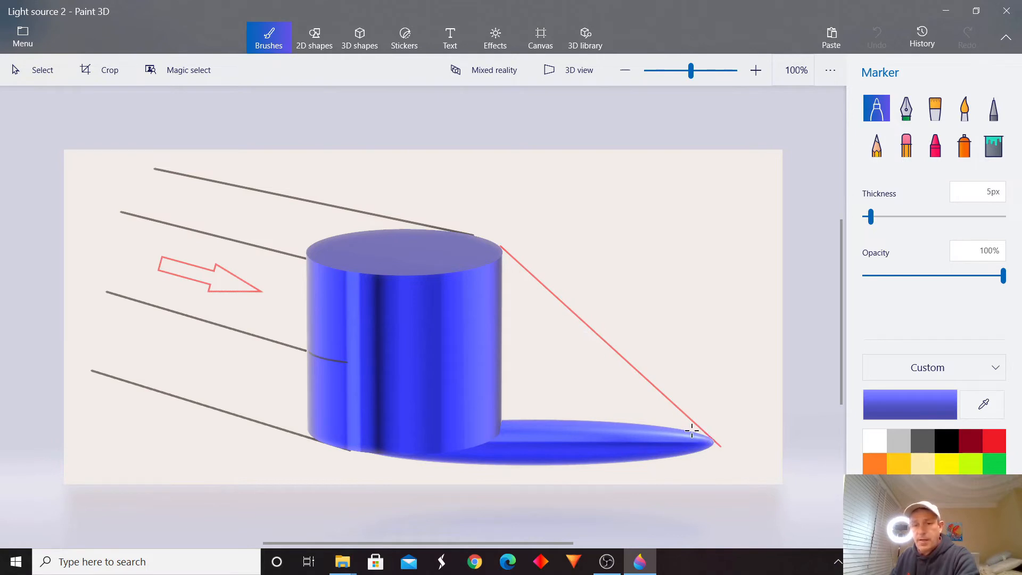
mouse_move(499, 301)
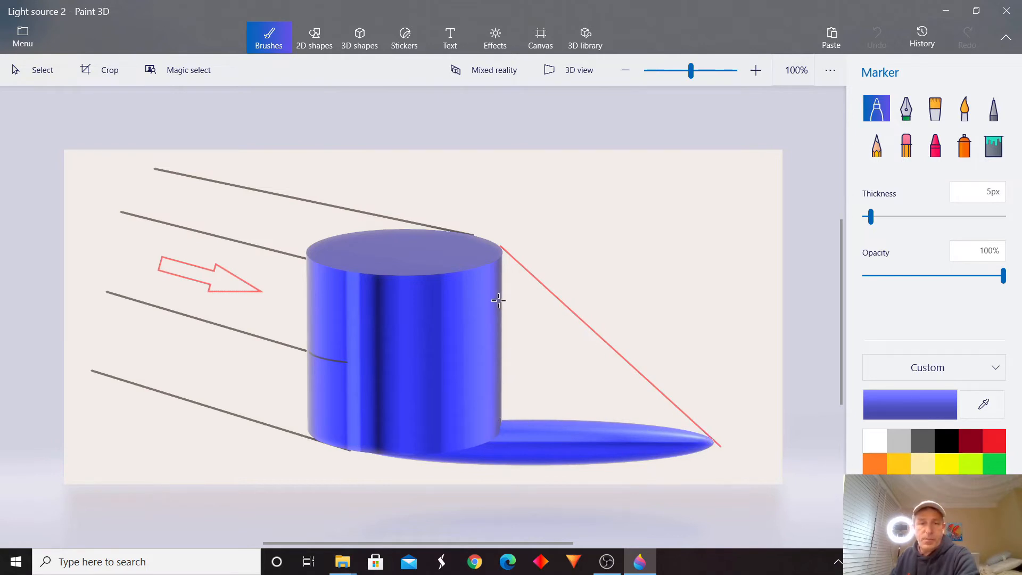
mouse_move(623, 434)
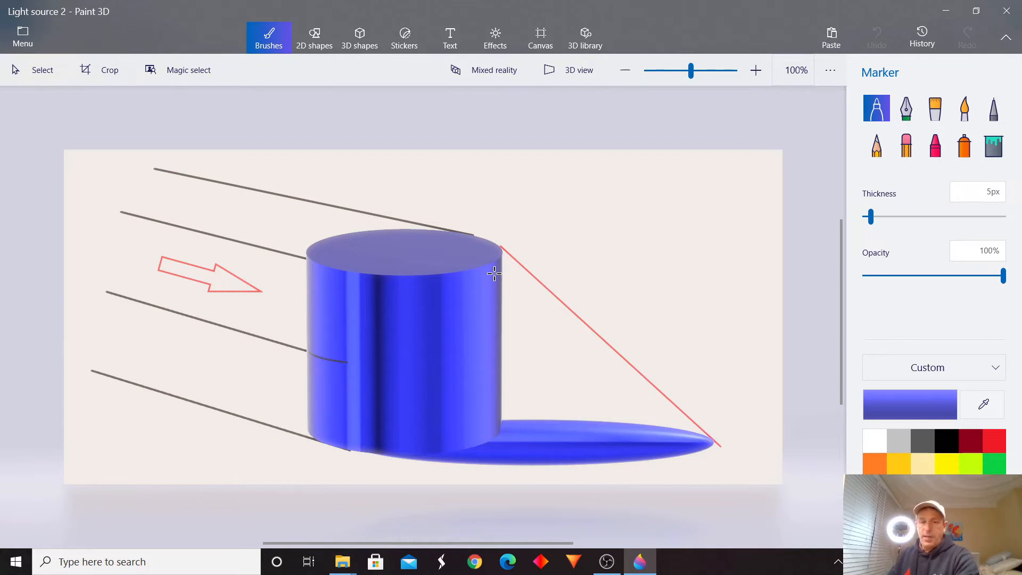
mouse_move(223, 194)
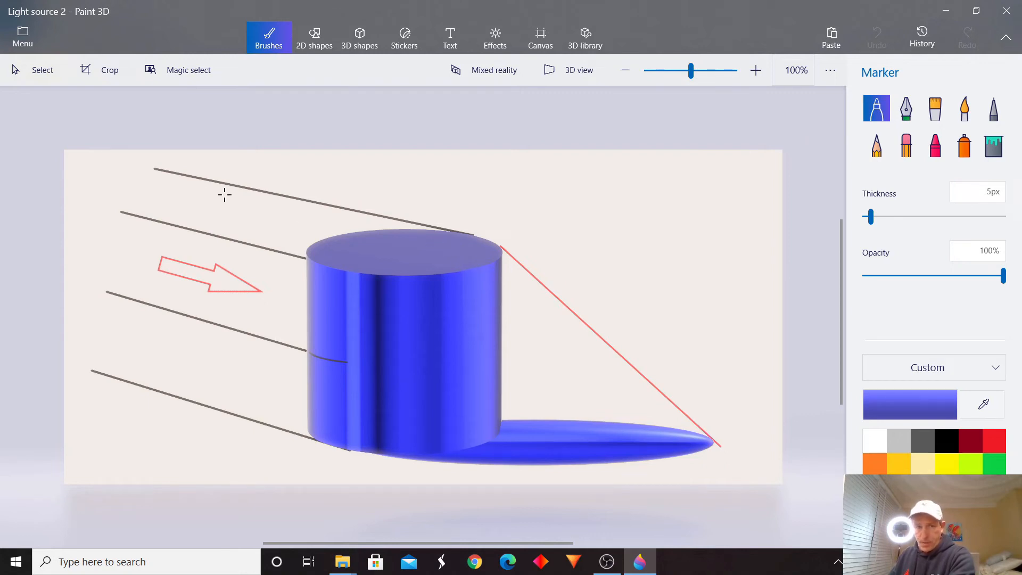
mouse_move(353, 270)
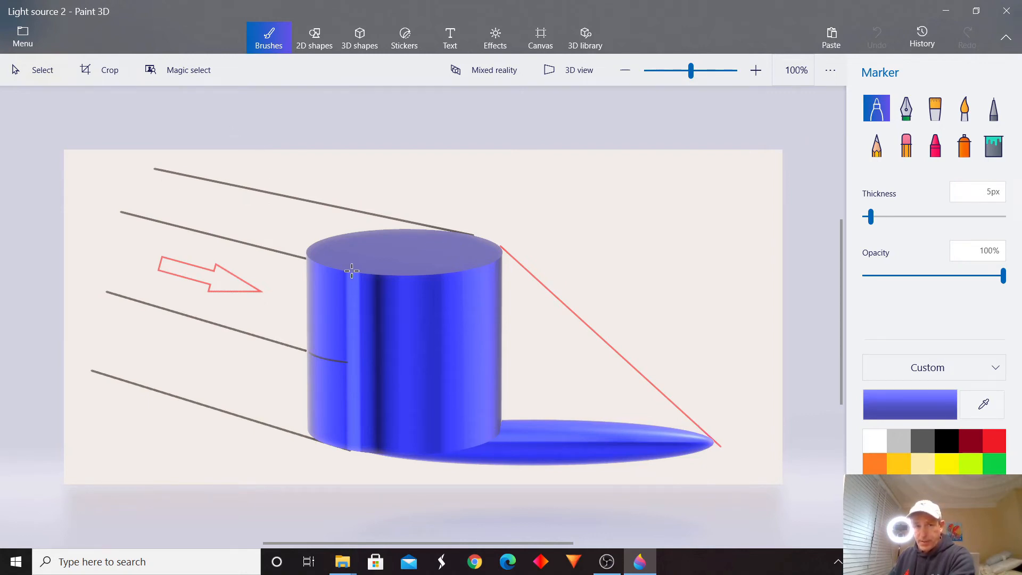
mouse_move(356, 268)
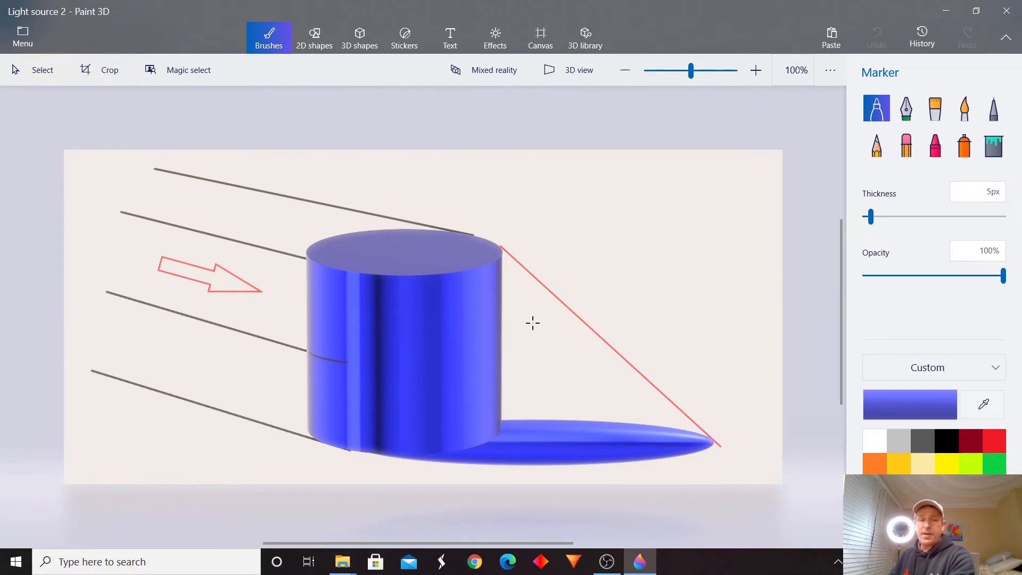
mouse_move(556, 344)
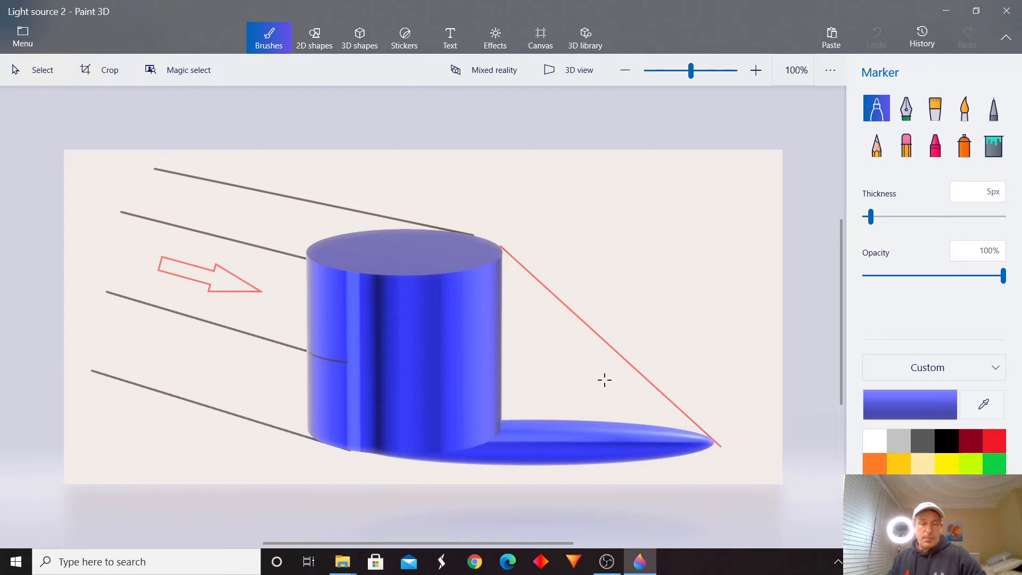
mouse_move(571, 361)
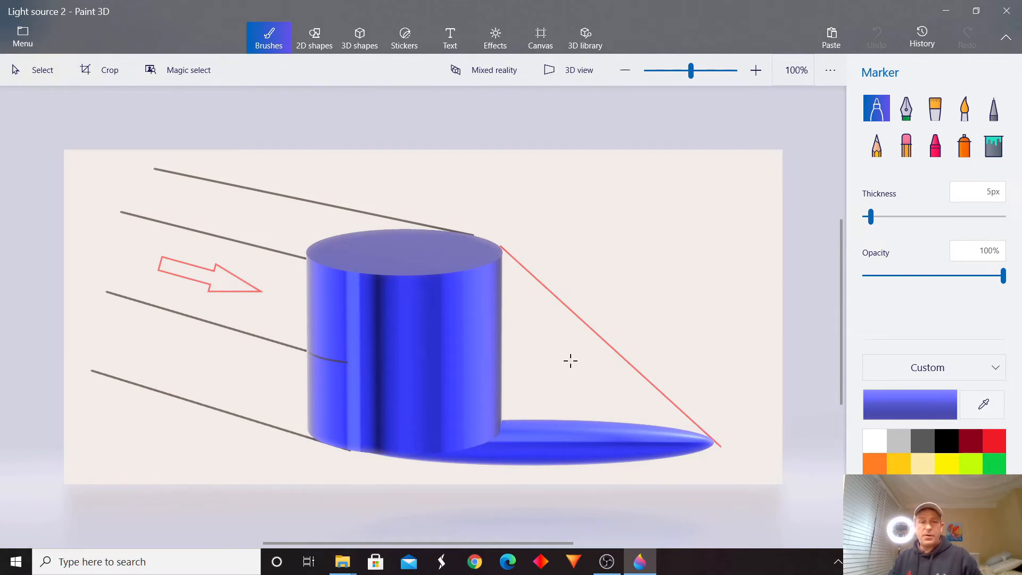
mouse_move(317, 169)
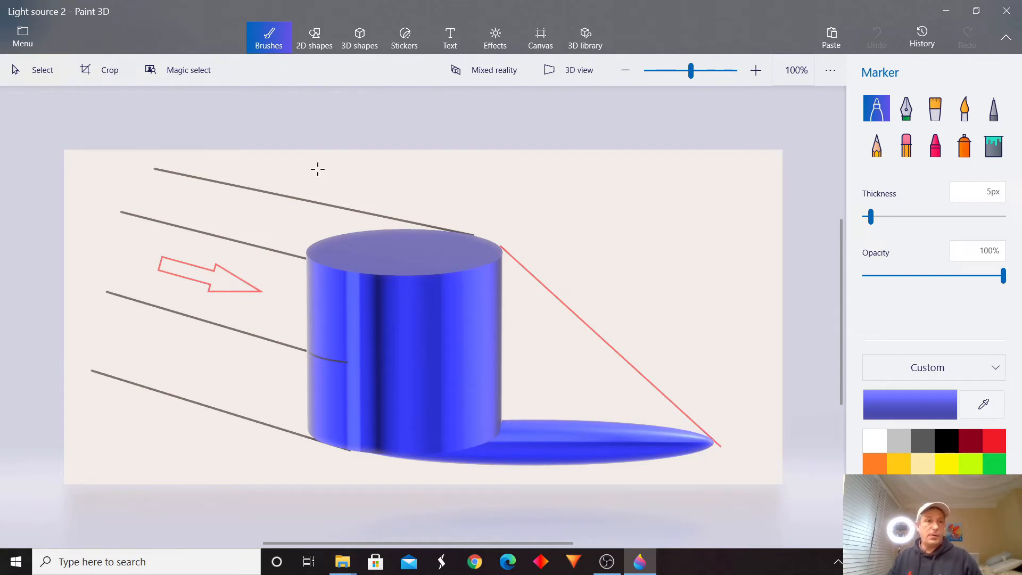
Step: Load the Light Source 5 pencils-without-shadows project, then return to the saved-projects list
left_click(22, 37)
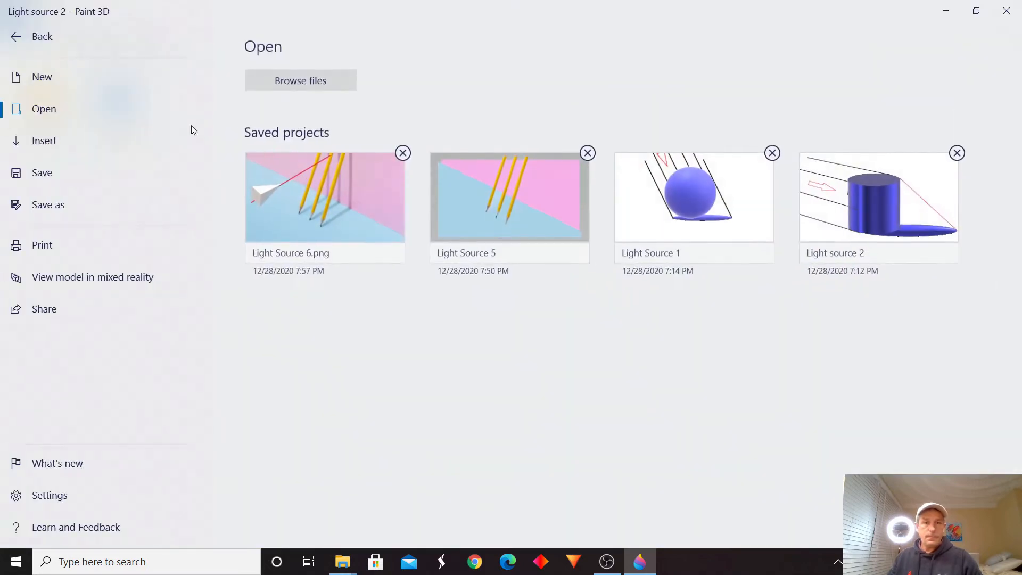
left_click(509, 196)
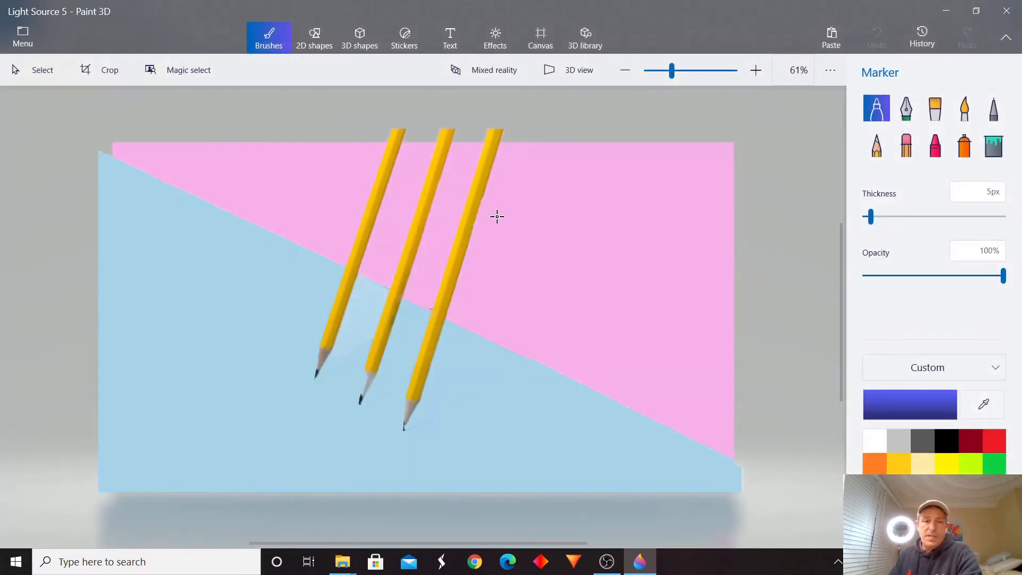
mouse_move(444, 374)
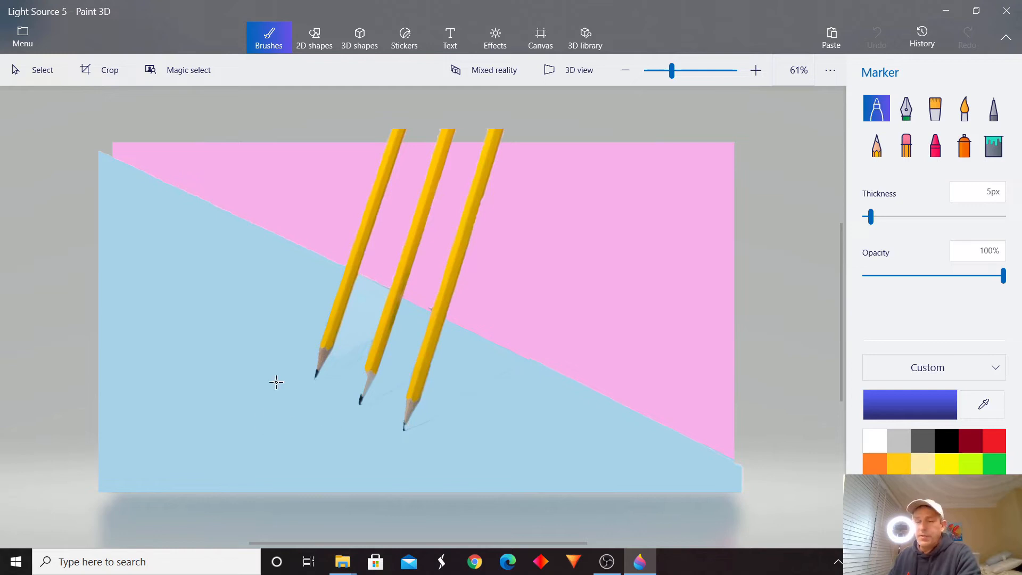
mouse_move(417, 301)
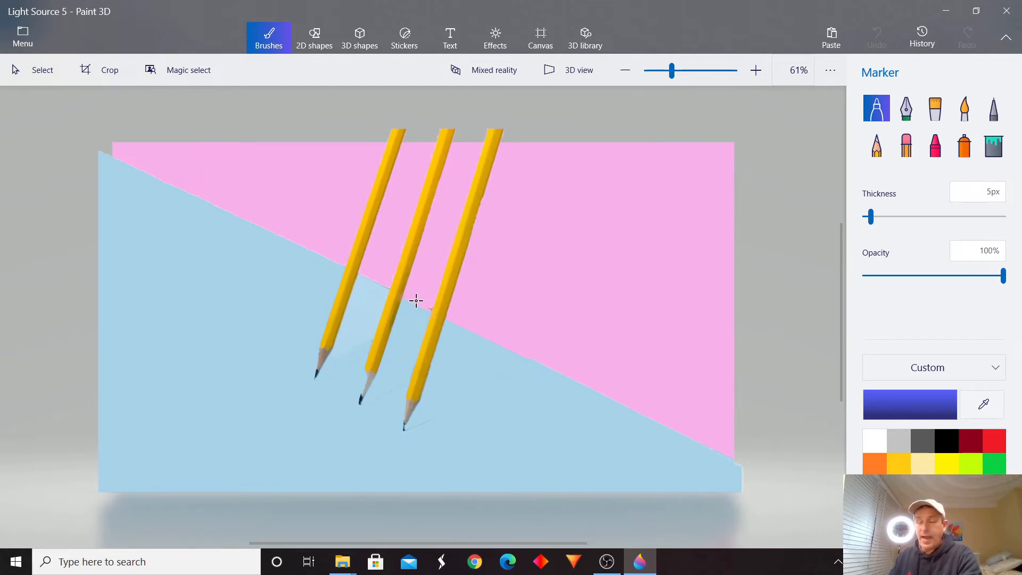
mouse_move(466, 394)
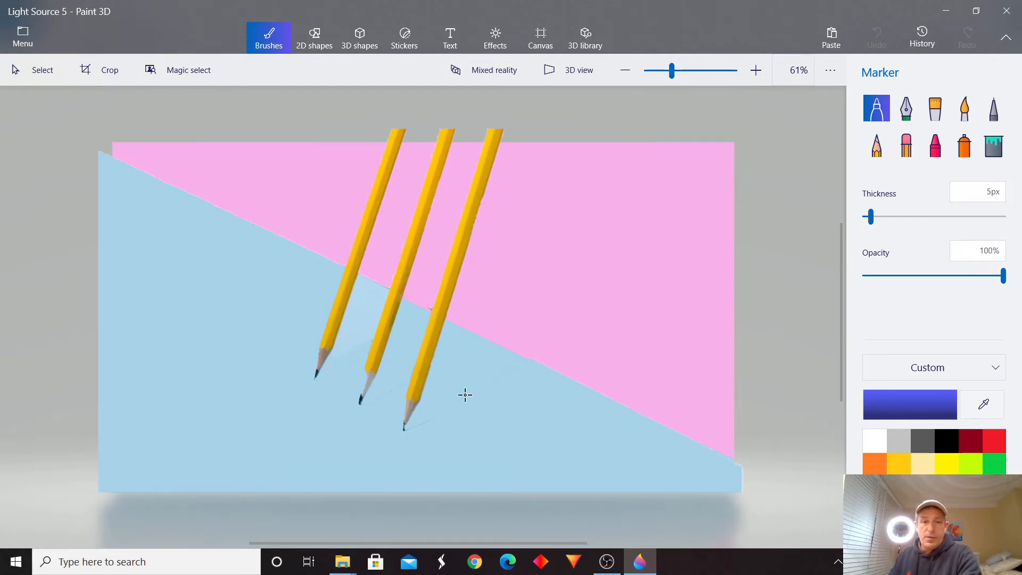
mouse_move(501, 346)
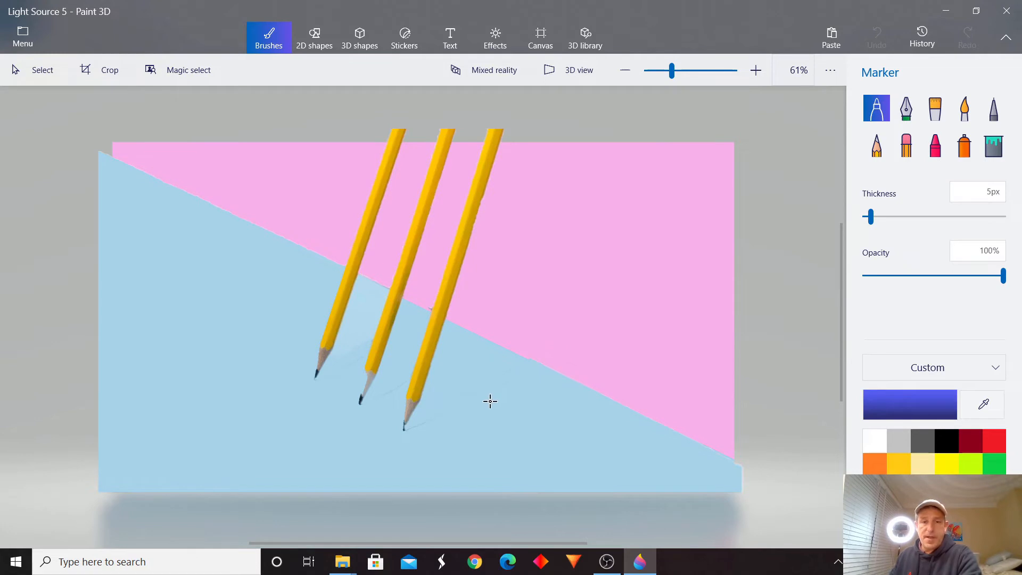
mouse_move(435, 398)
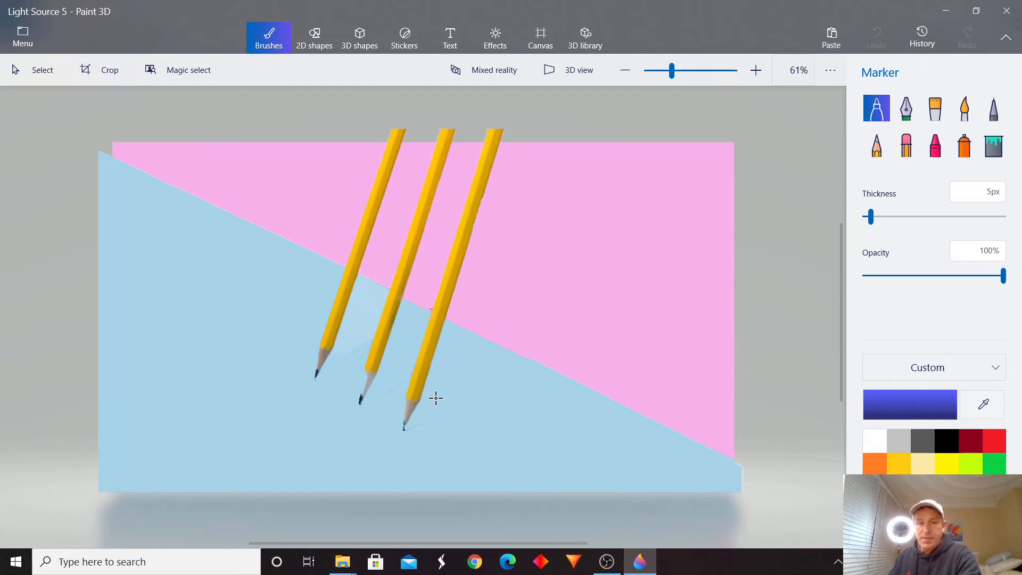
mouse_move(519, 408)
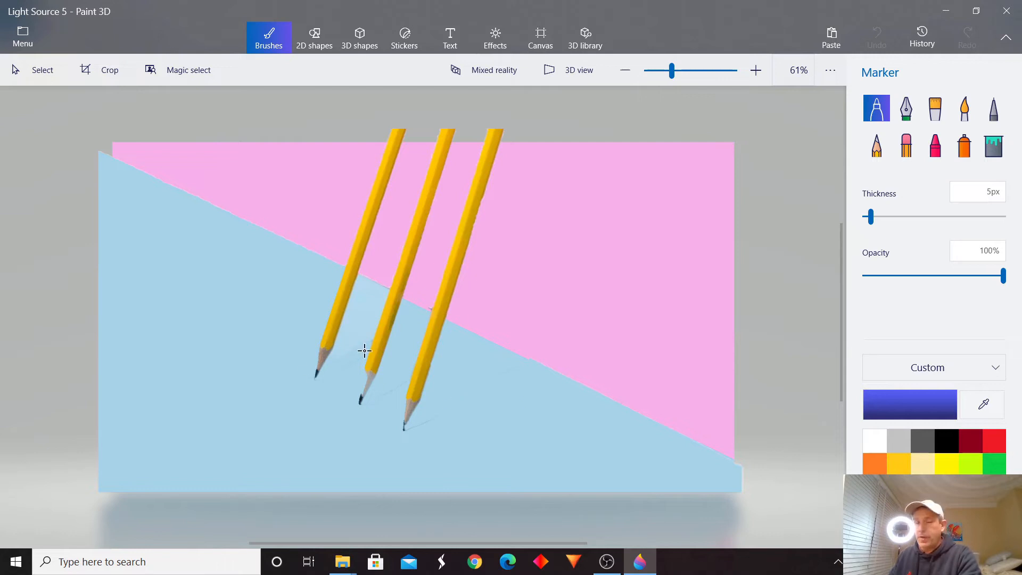
left_click(23, 36)
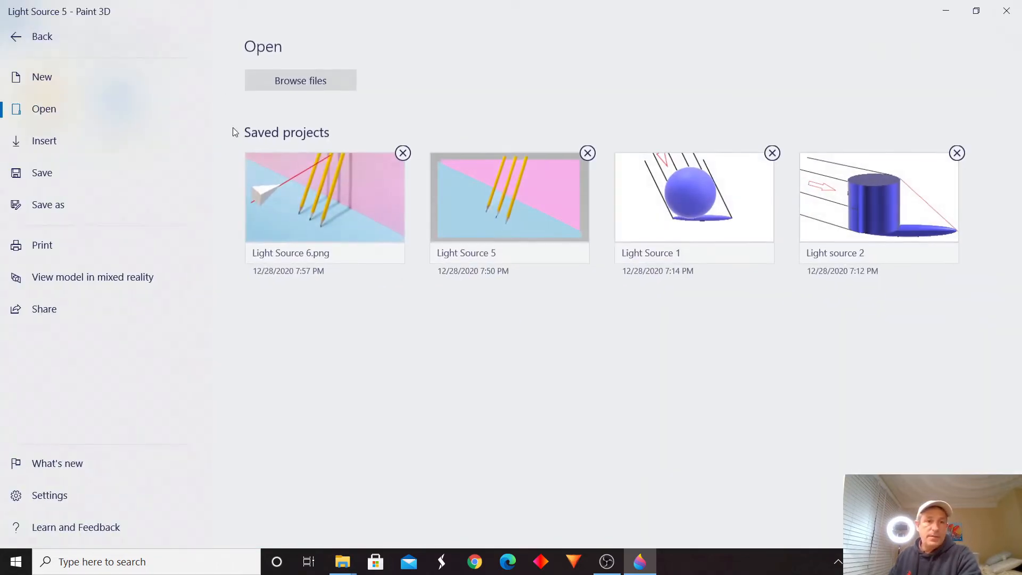
Step: Load Light Source 6.png showing three pencils casting shadows from a red ray line
left_click(509, 196)
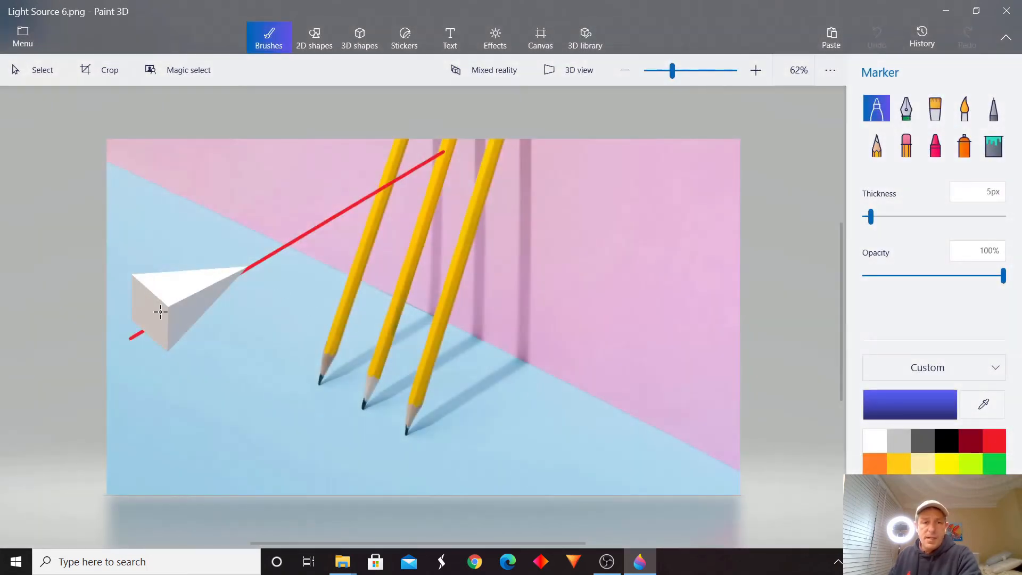
mouse_move(457, 341)
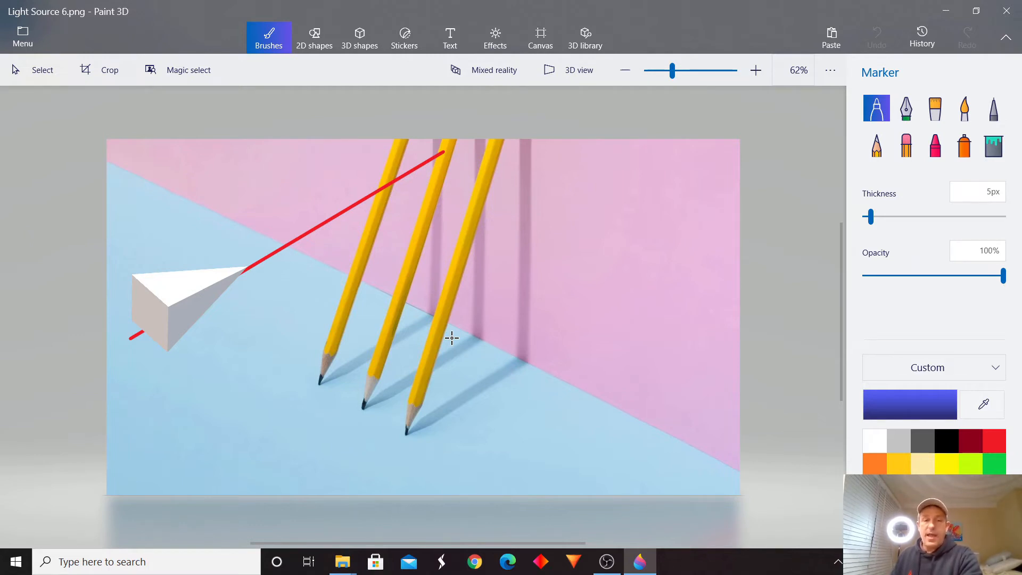
mouse_move(445, 356)
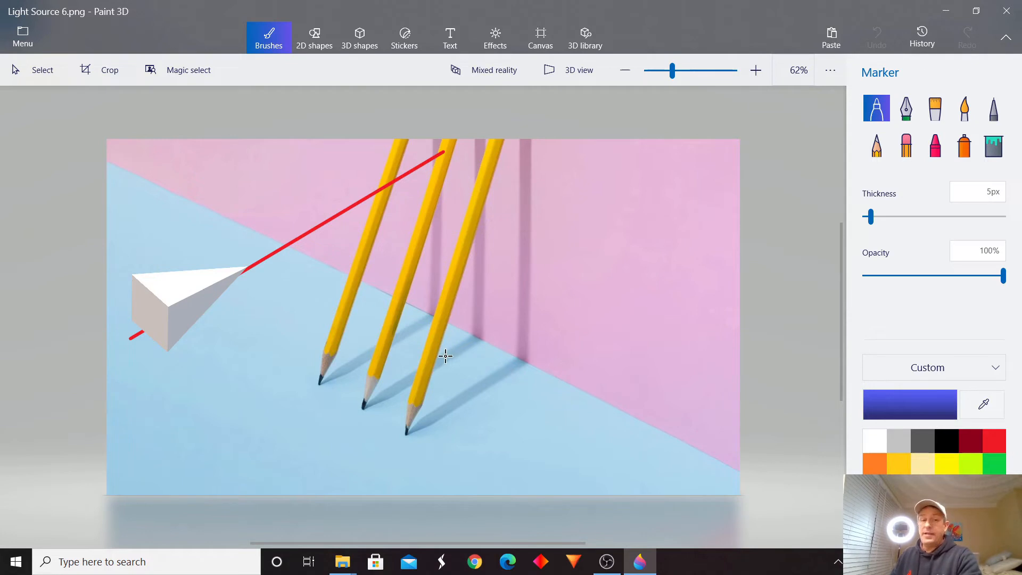
mouse_move(208, 294)
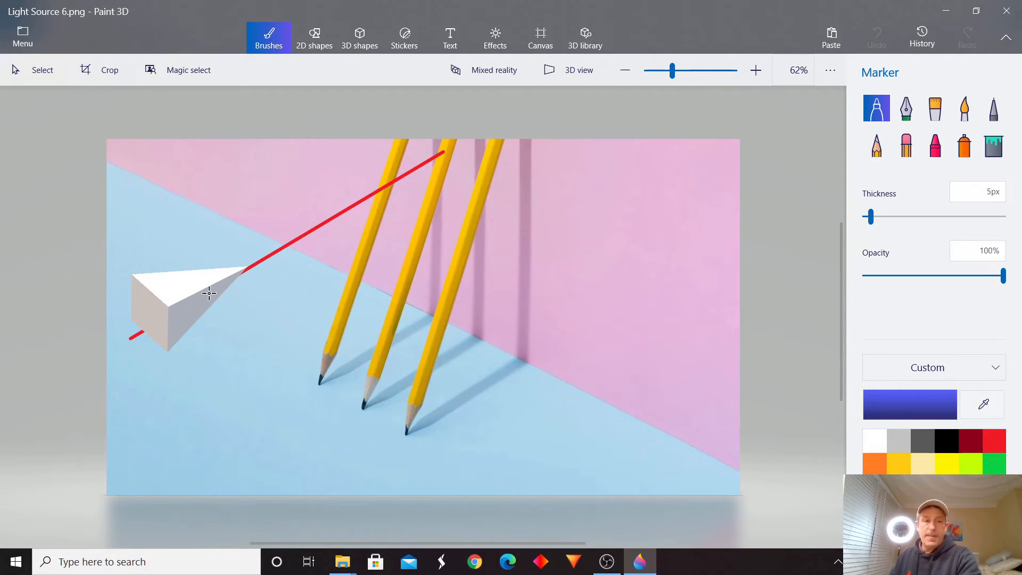
mouse_move(151, 169)
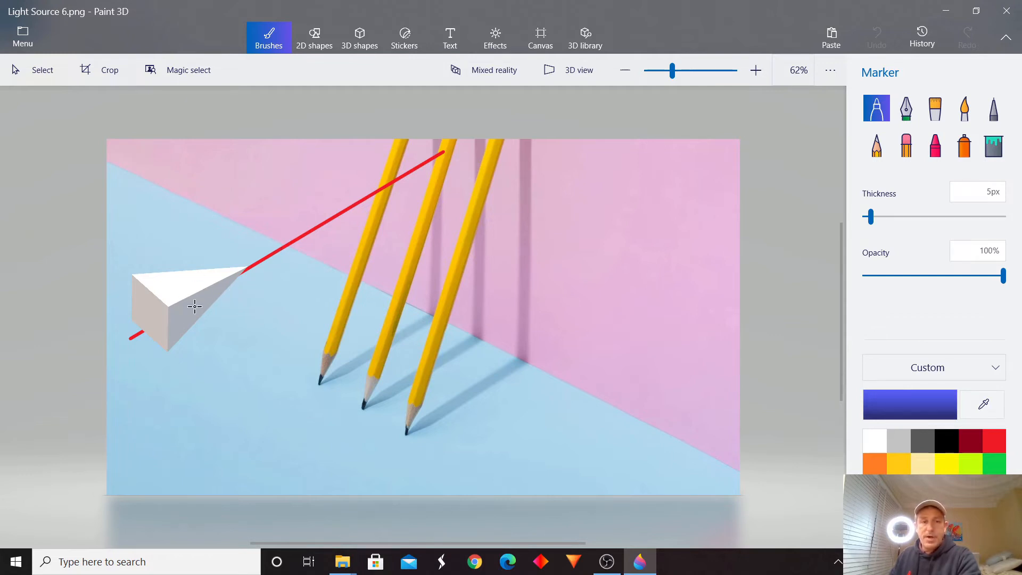
mouse_move(446, 156)
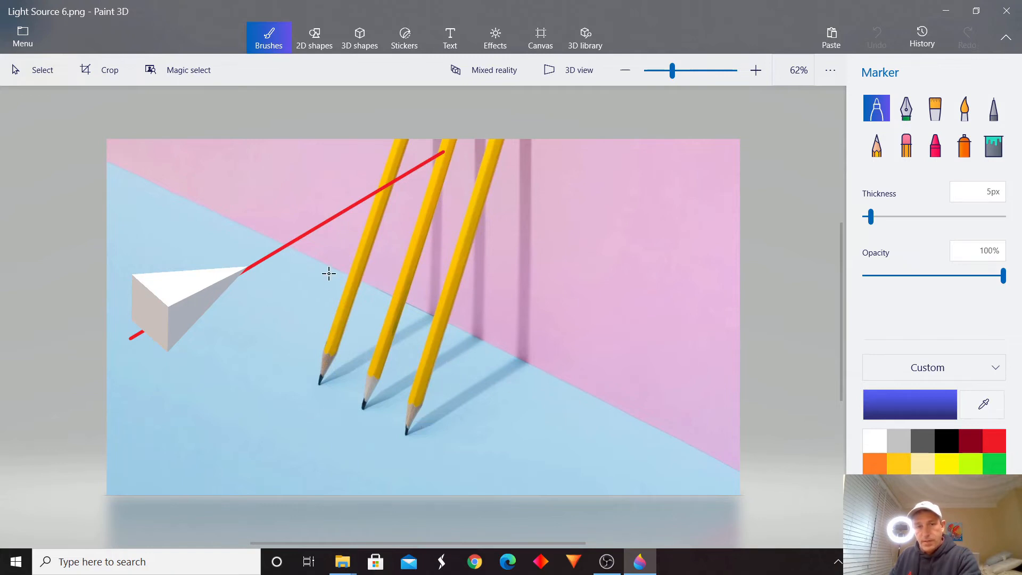
mouse_move(364, 389)
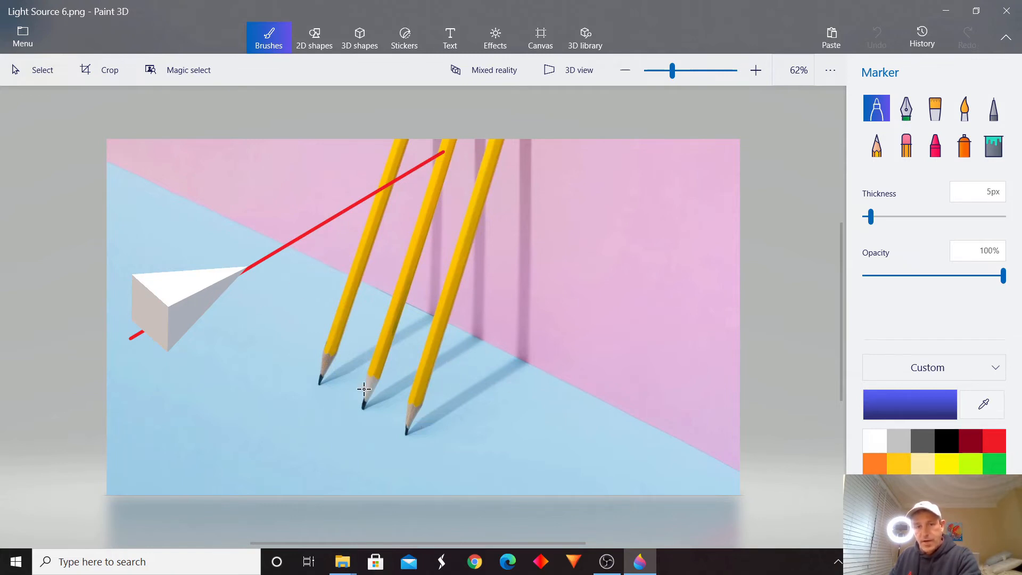
mouse_move(349, 361)
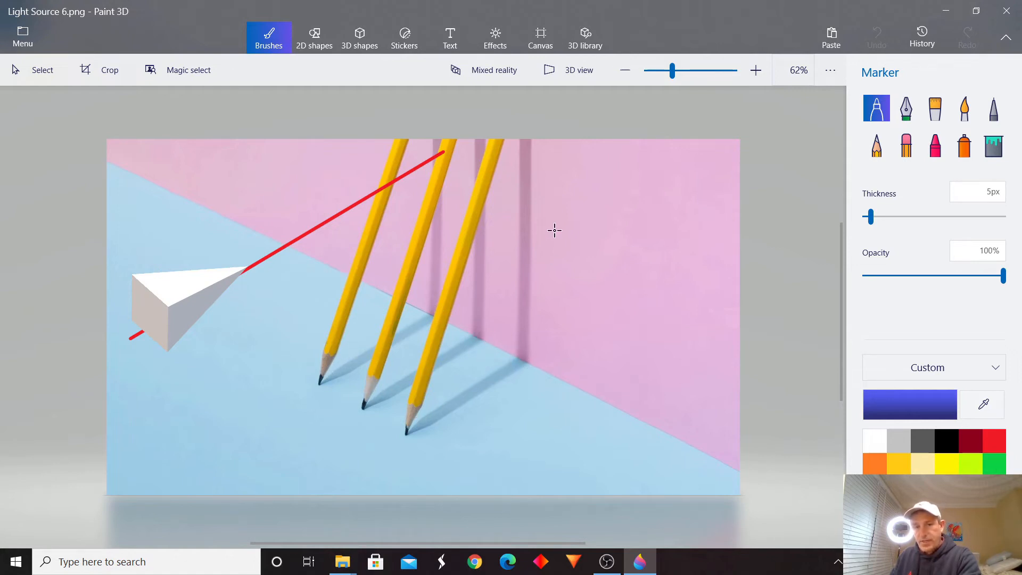
mouse_move(530, 314)
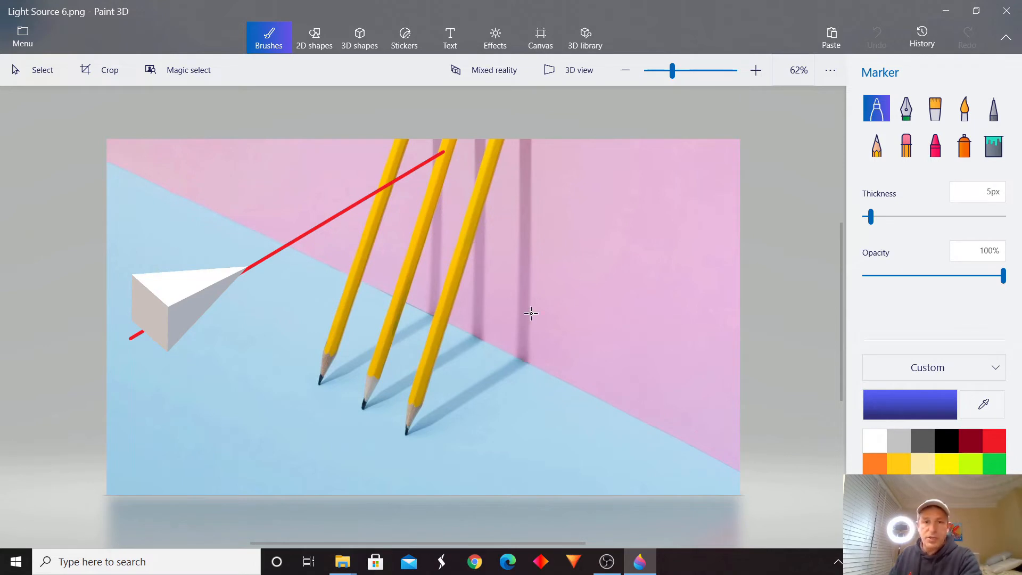
mouse_move(521, 136)
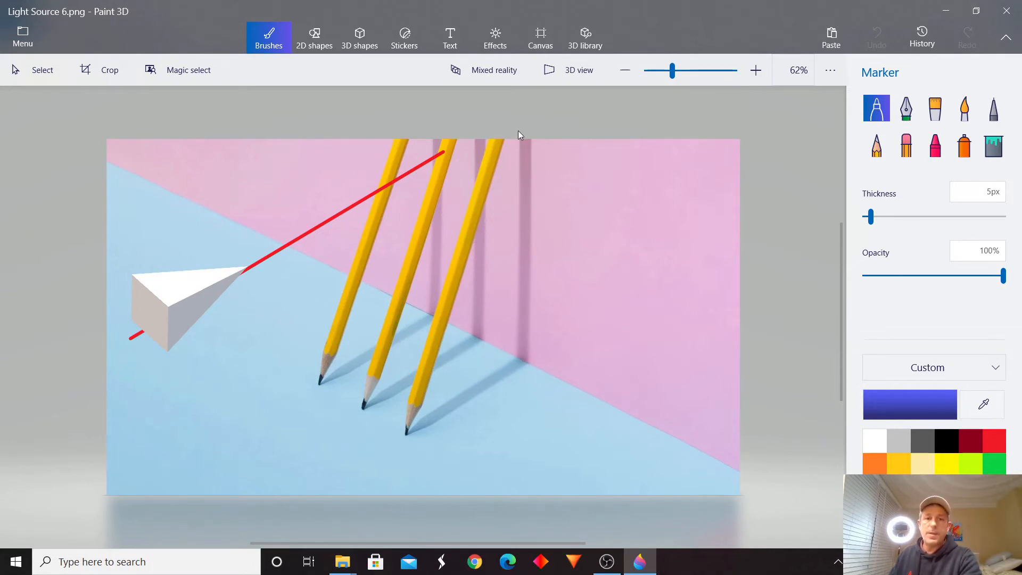
mouse_move(431, 397)
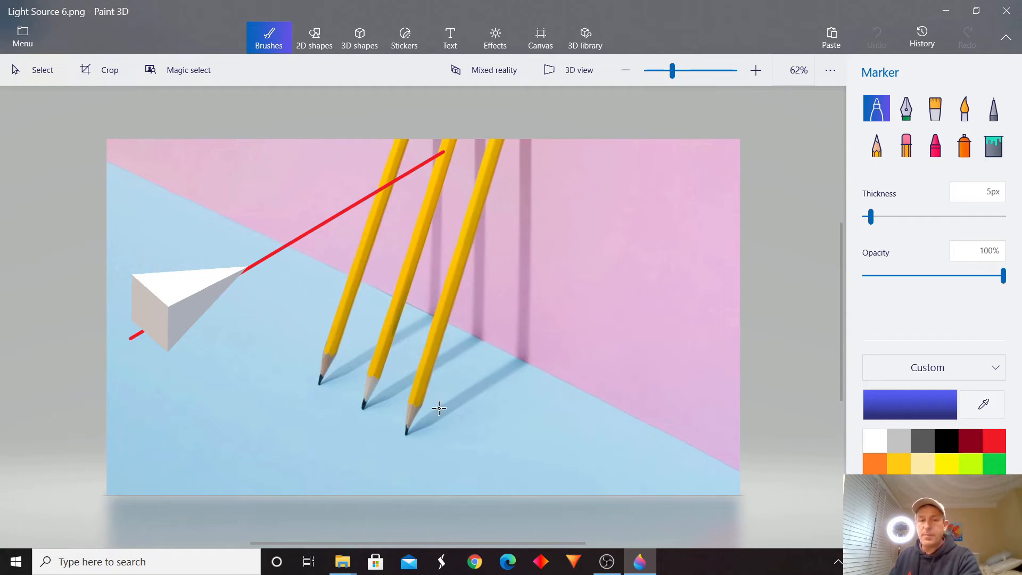
mouse_move(446, 329)
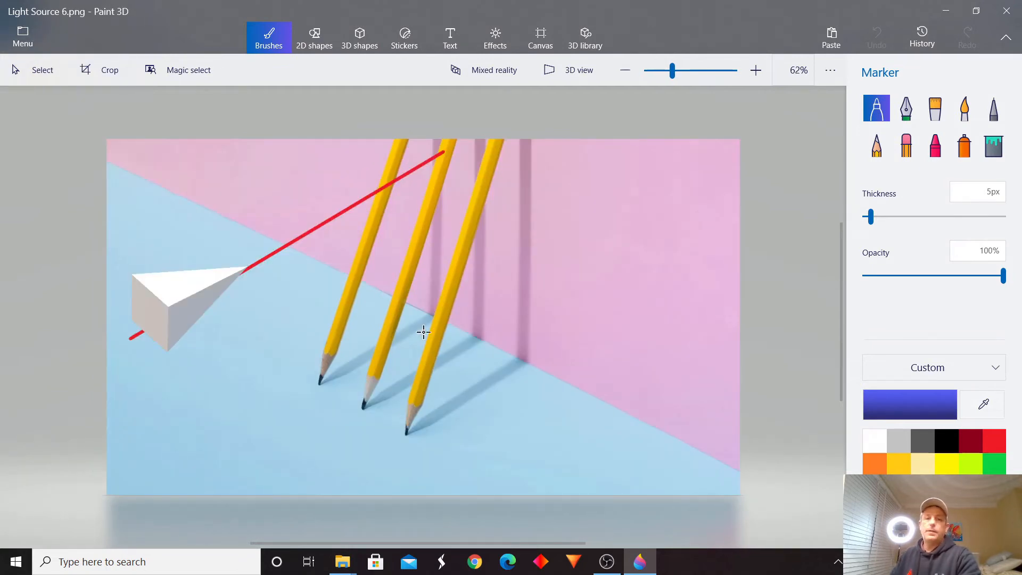
mouse_move(415, 337)
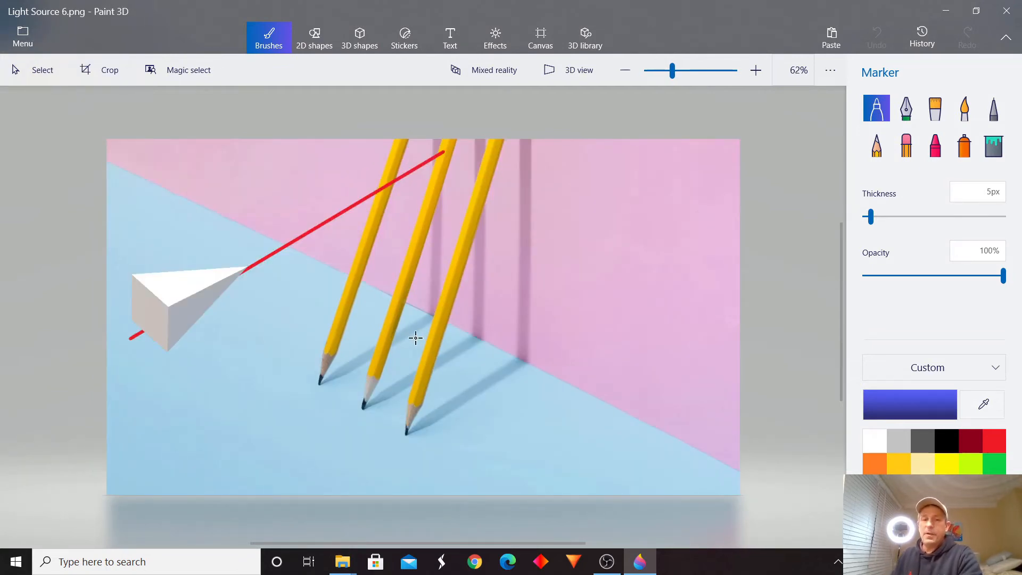